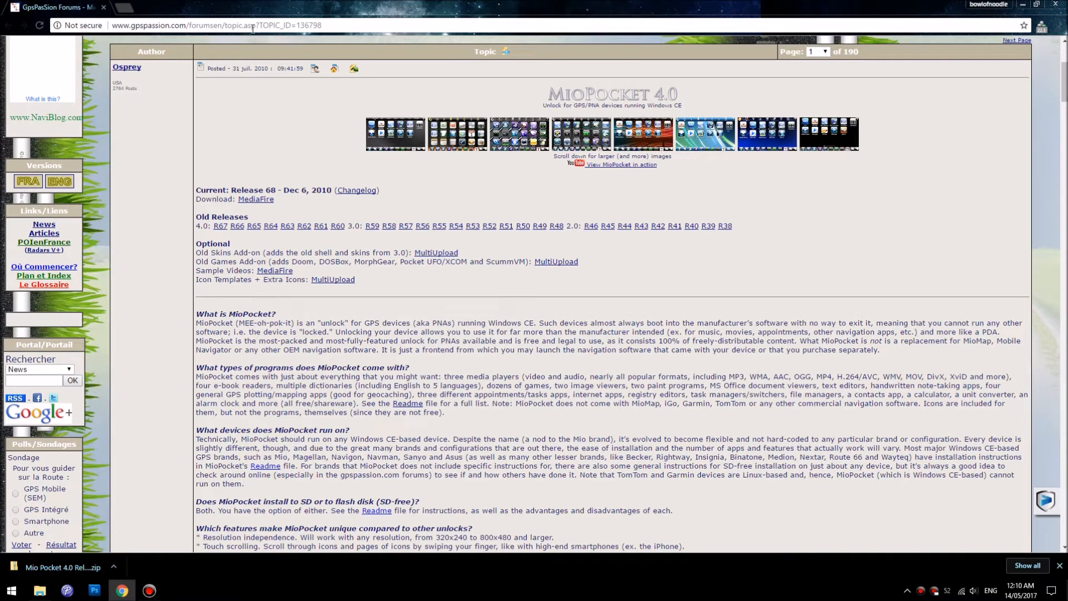
mouse_move(378, 79)
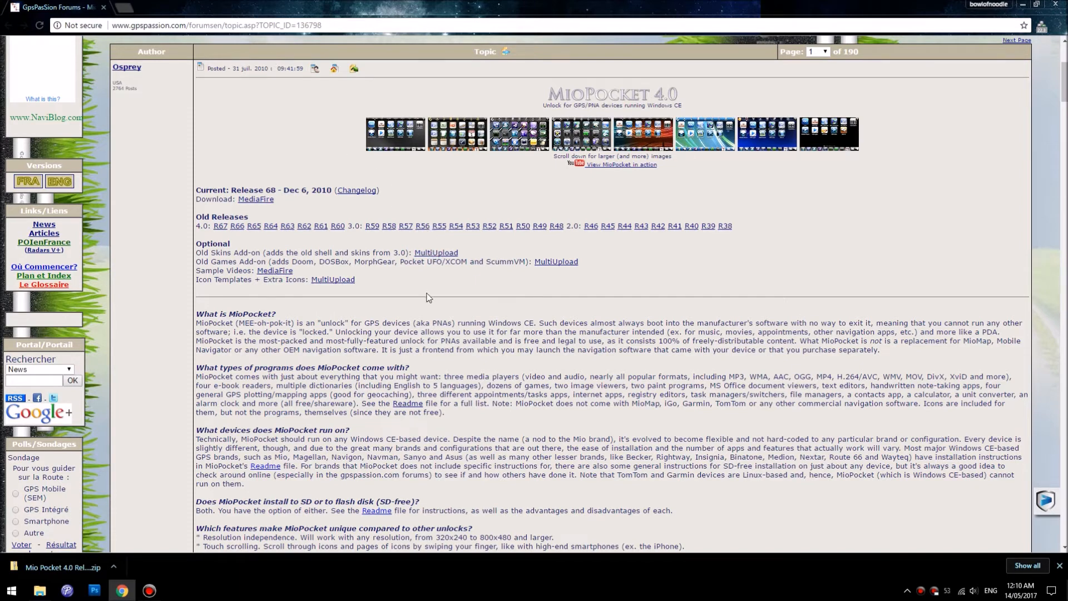
- Go up to the drive list and open the MIO DEVICE (I:) drive
scroll(down, 3)
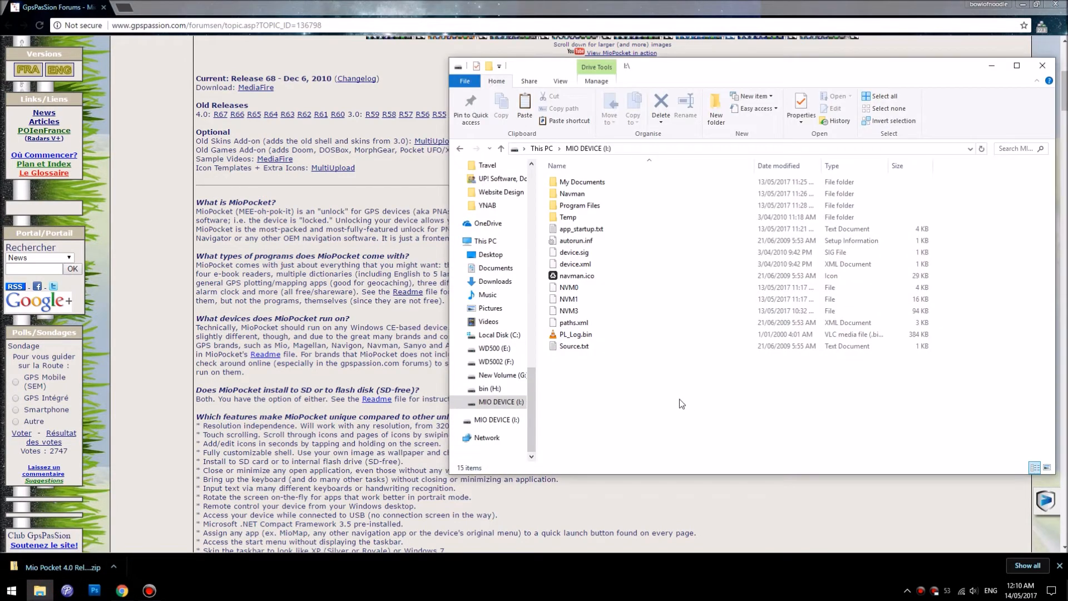
mouse_move(674, 402)
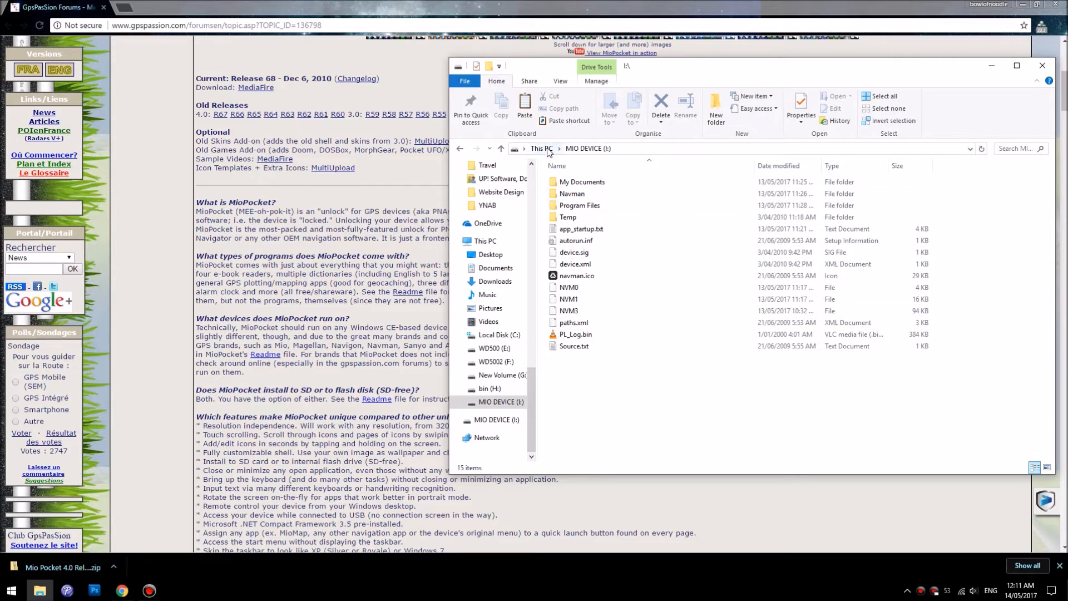
click(540, 148)
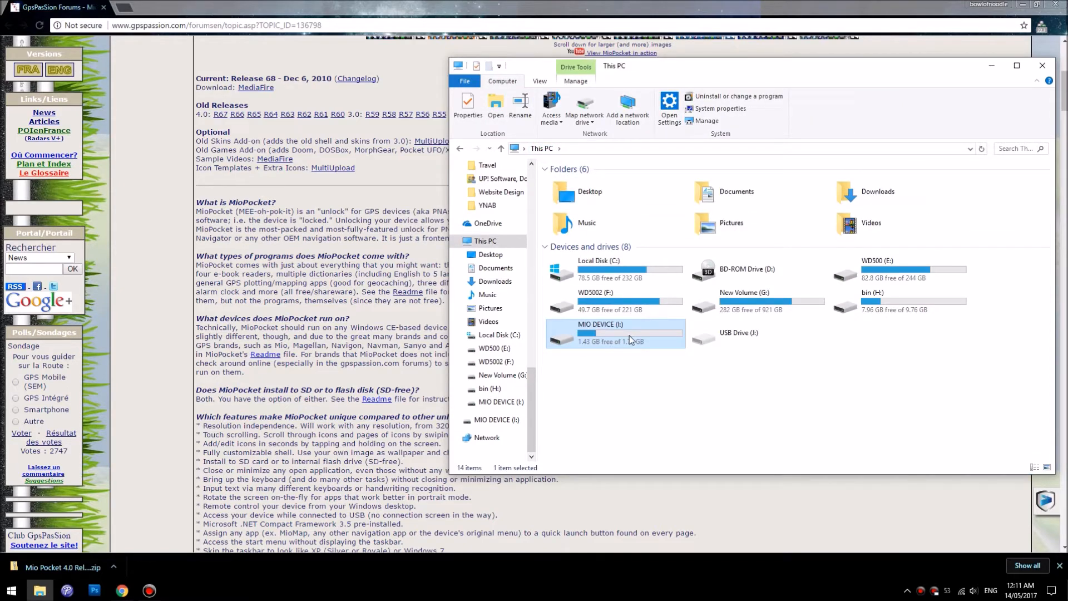
double_click(600, 332)
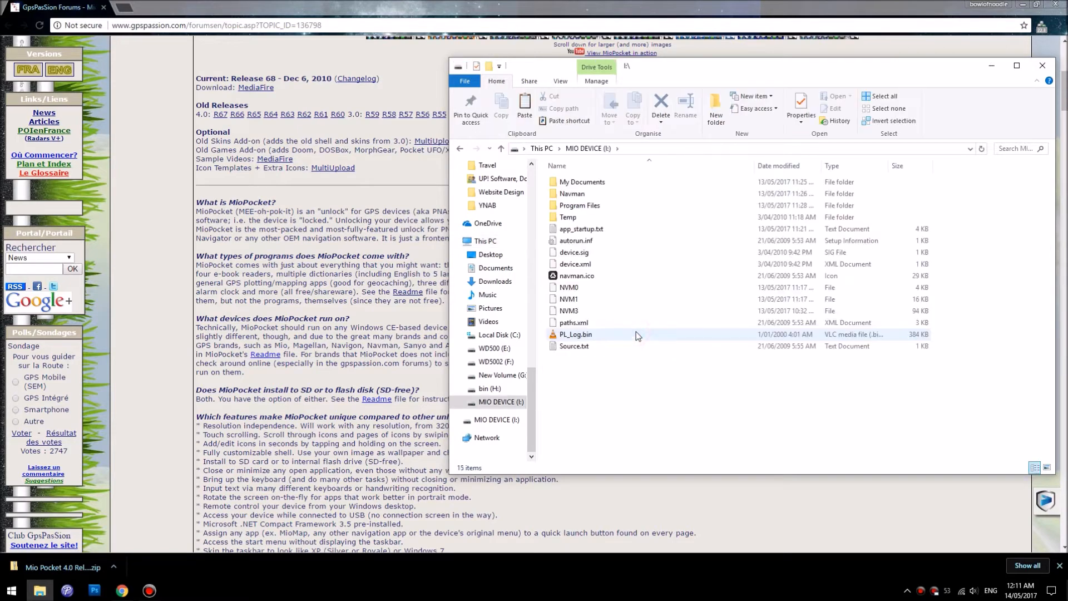
mouse_move(576, 275)
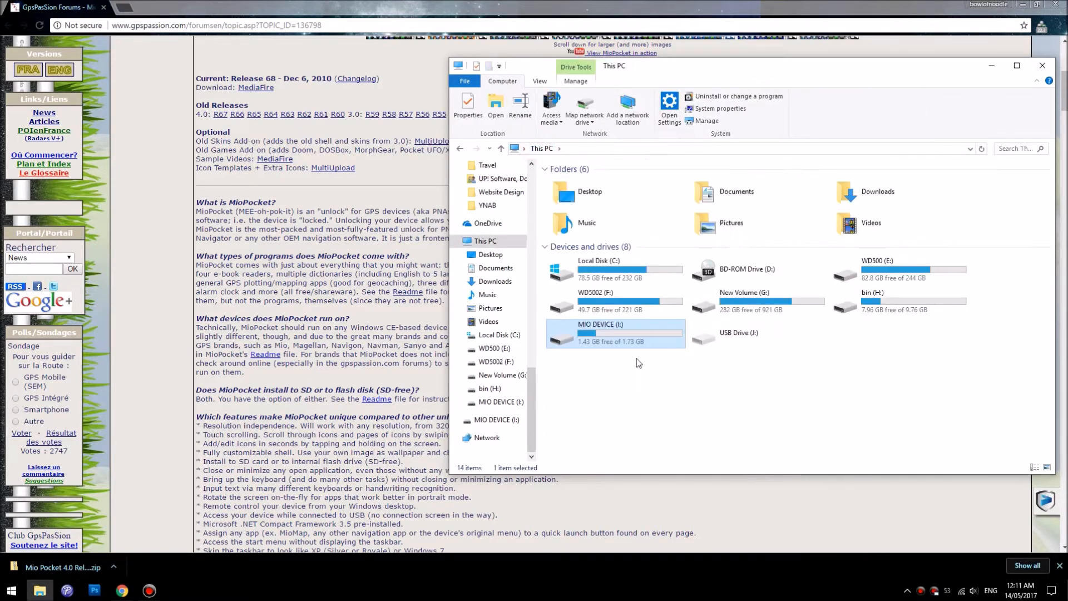
mouse_move(615, 334)
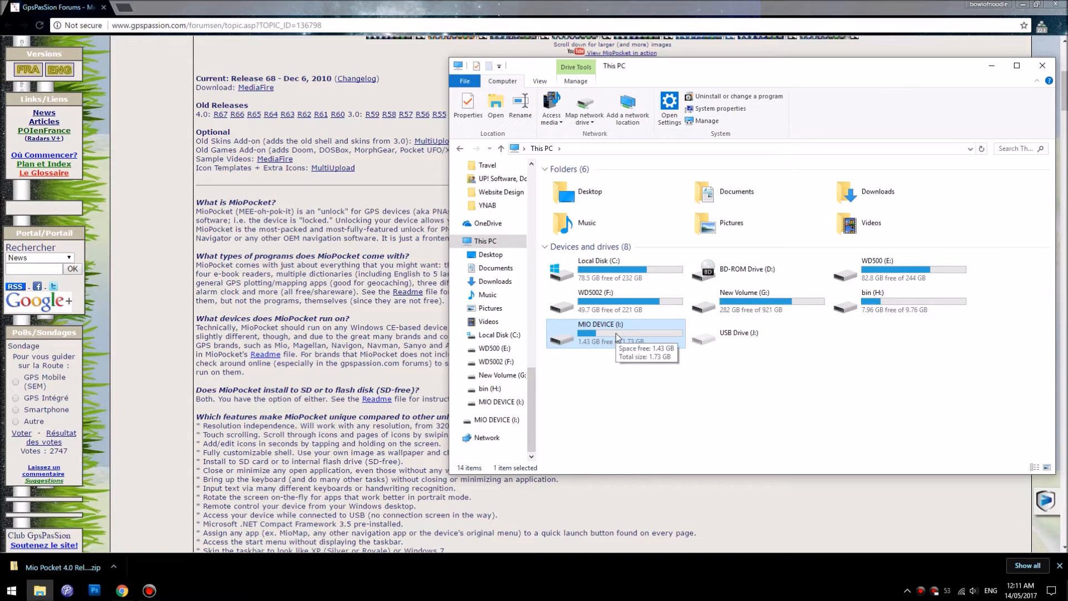
double_click(600, 333)
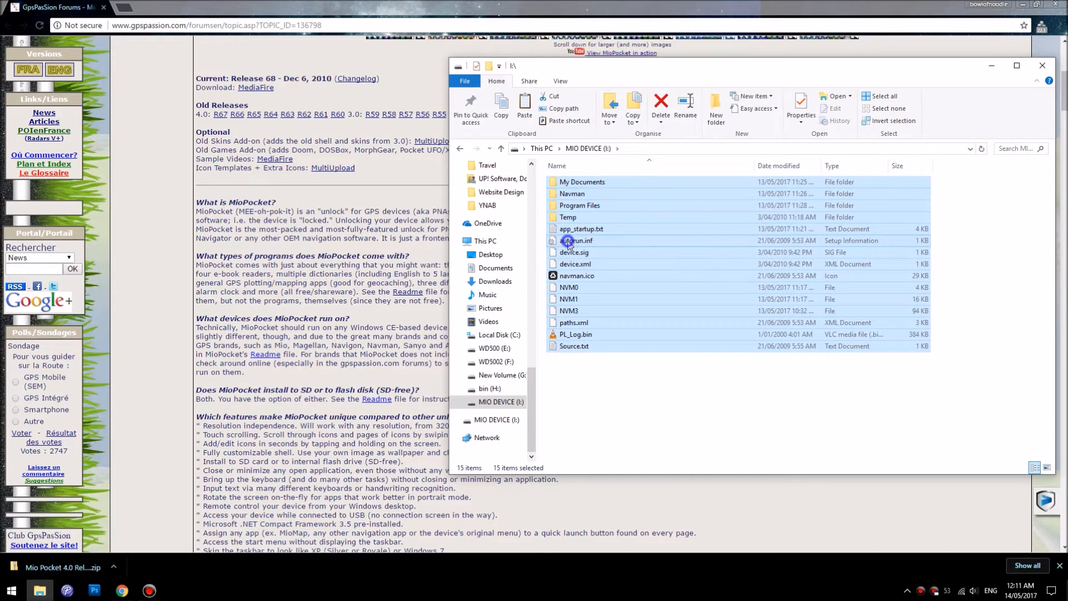
right_click(575, 240)
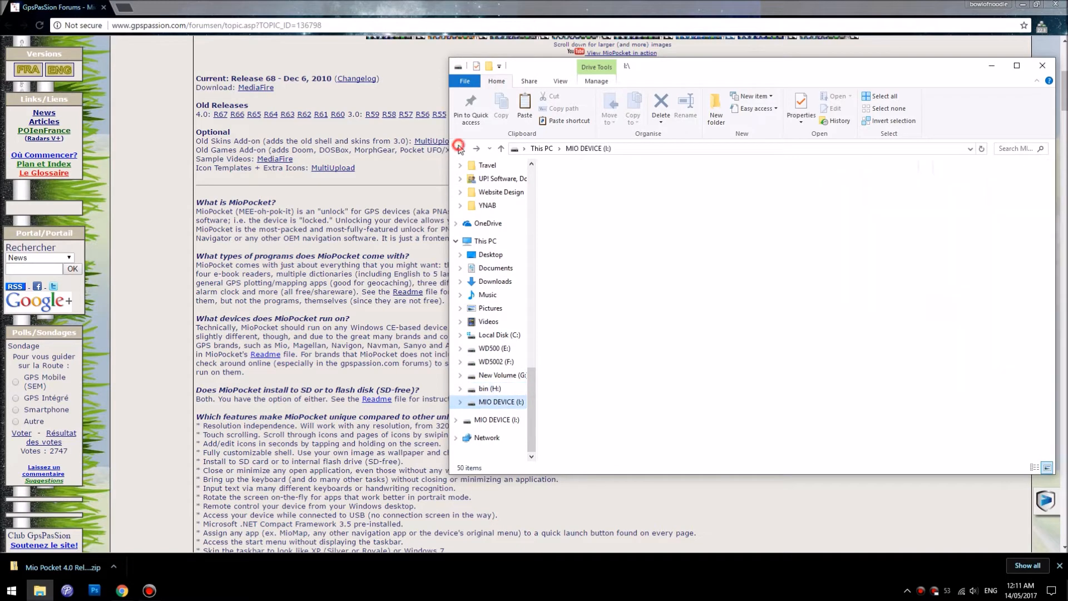
click(501, 401)
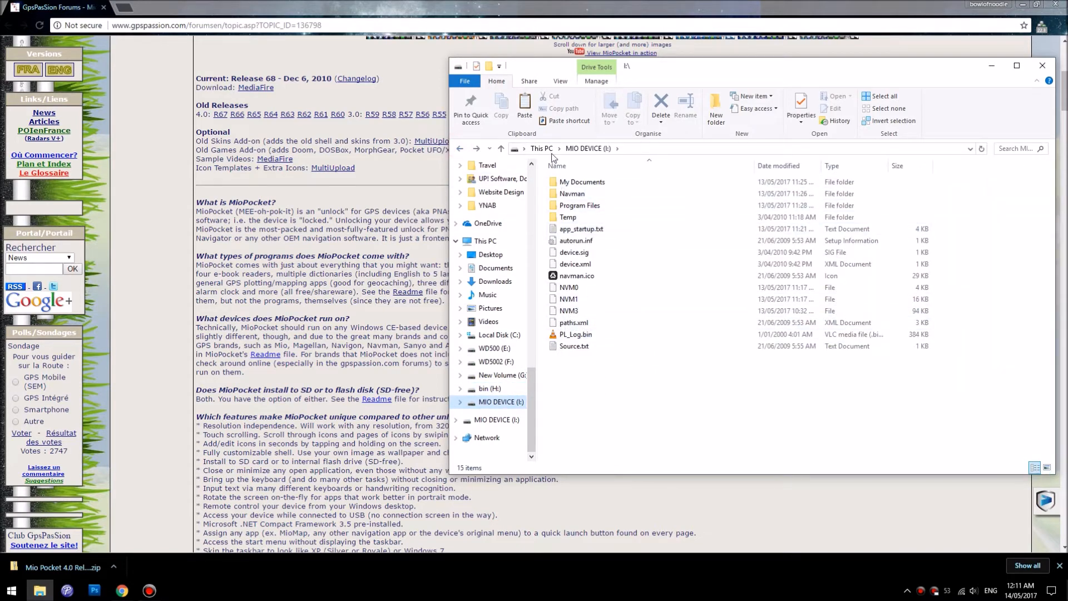
- Quick-format MIO DEVICE (I:) as FAT32, confirm the warnings, and open the emptied drive
right_click(600, 324)
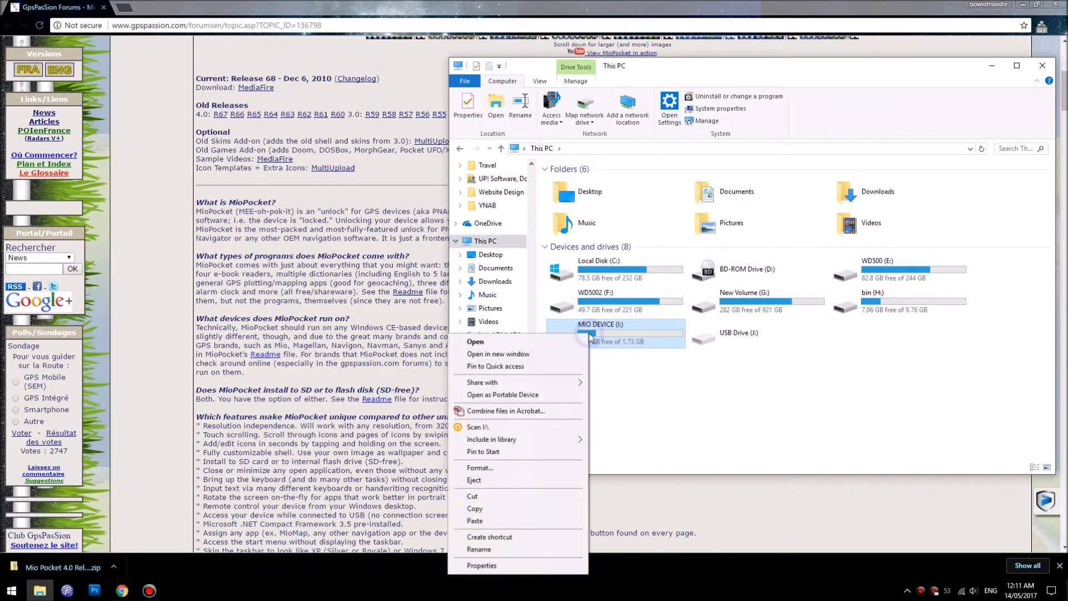
mouse_move(508, 468)
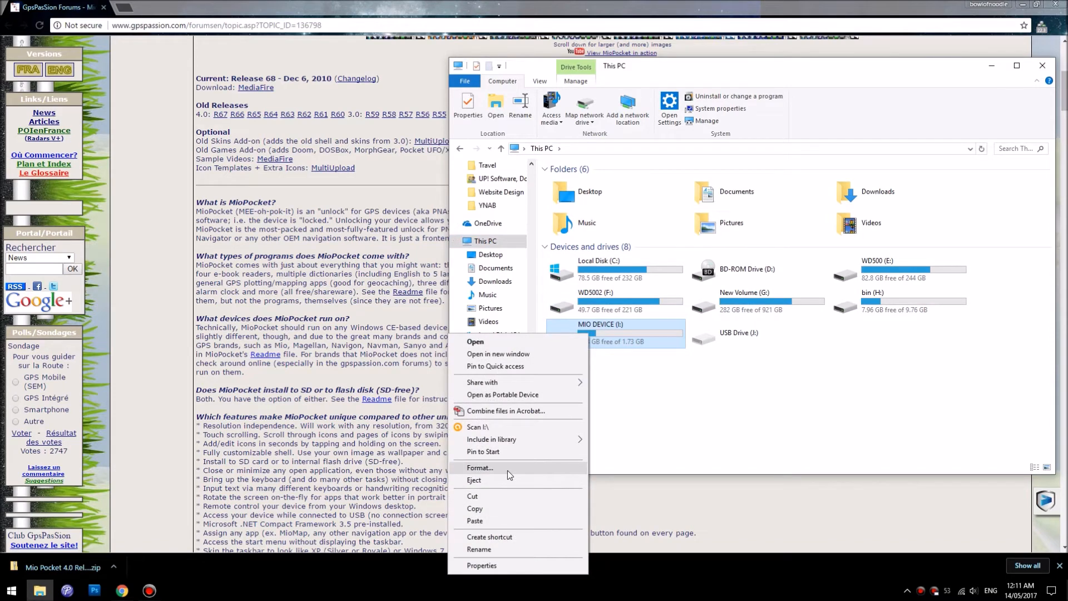
click(480, 467)
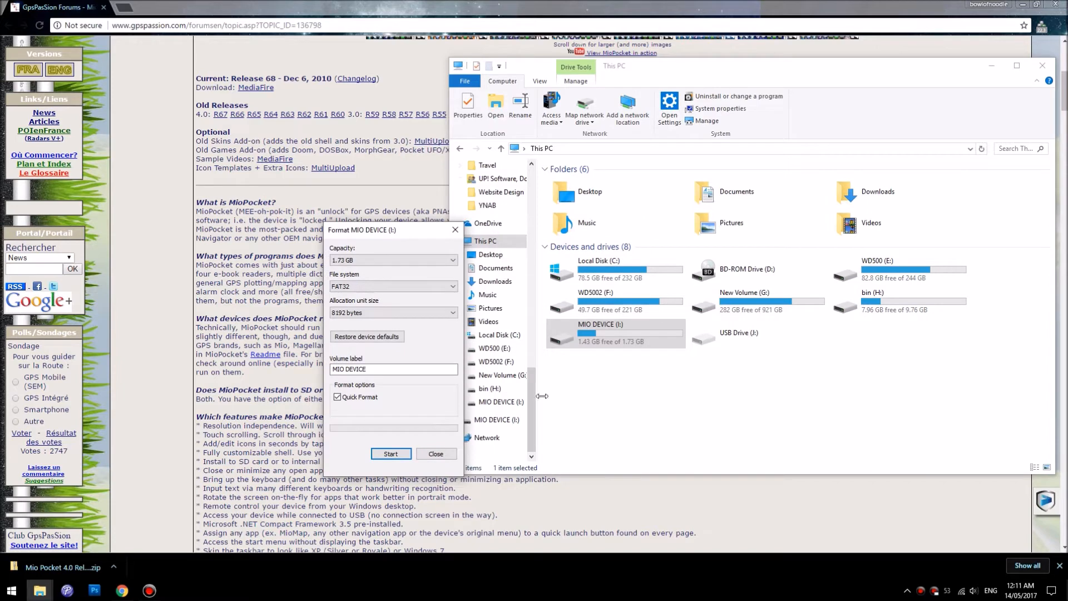
click(391, 454)
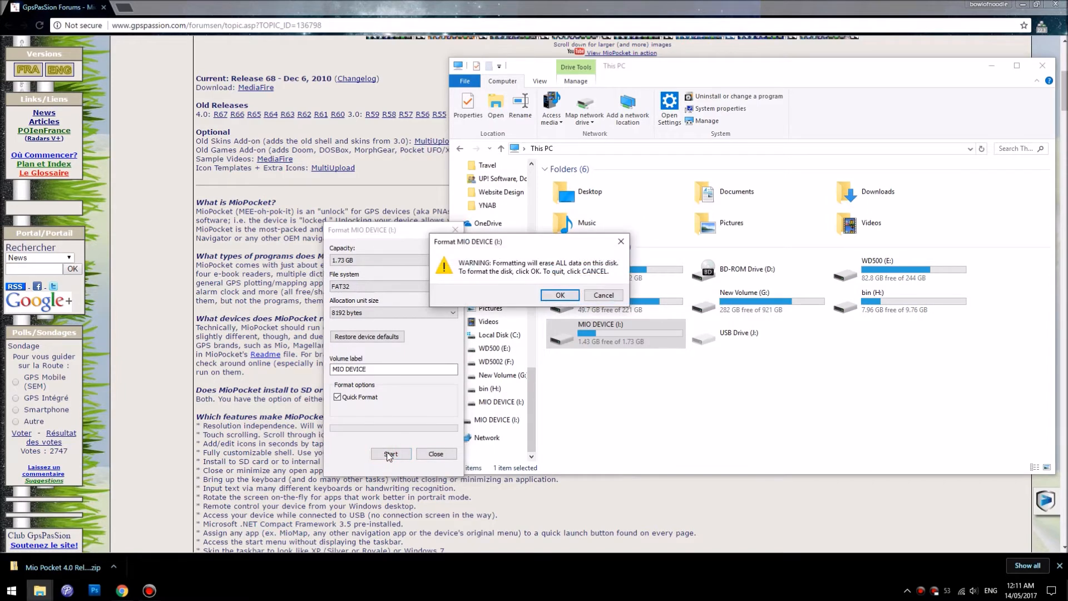
click(560, 295)
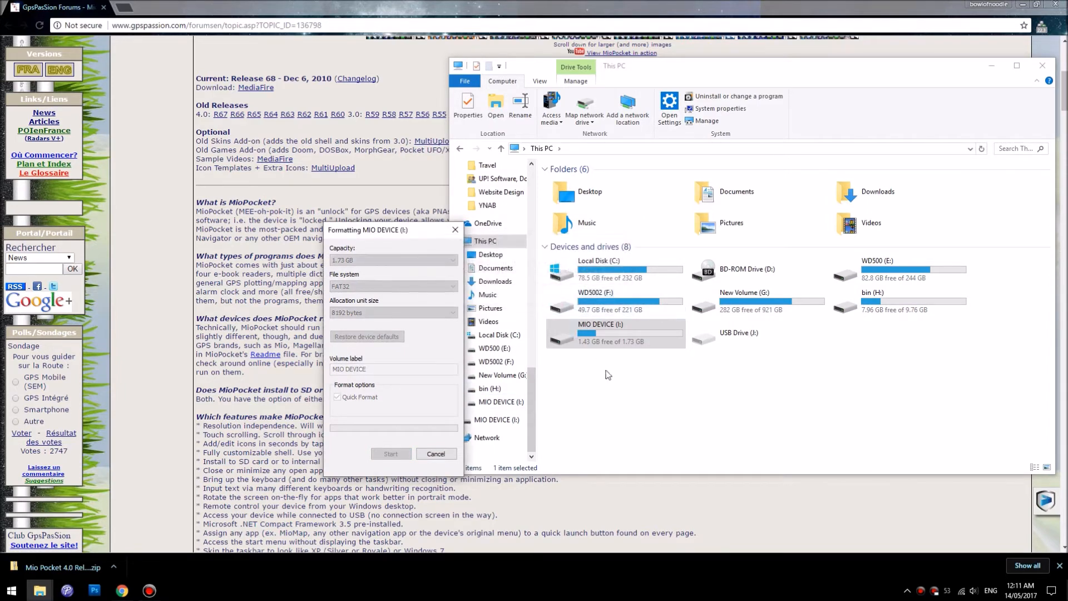
mouse_move(612, 411)
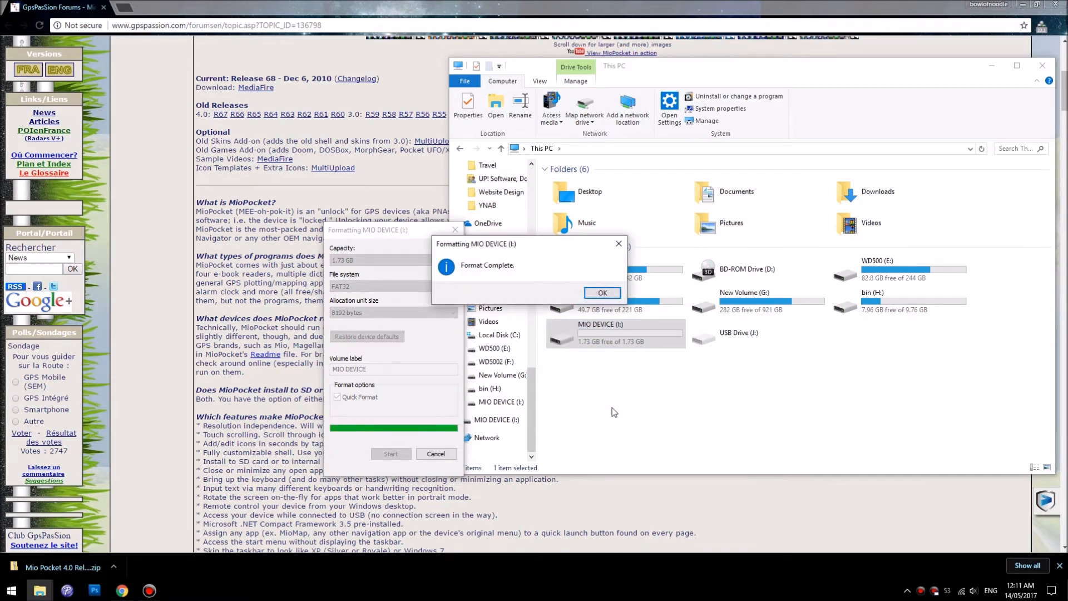
click(602, 292)
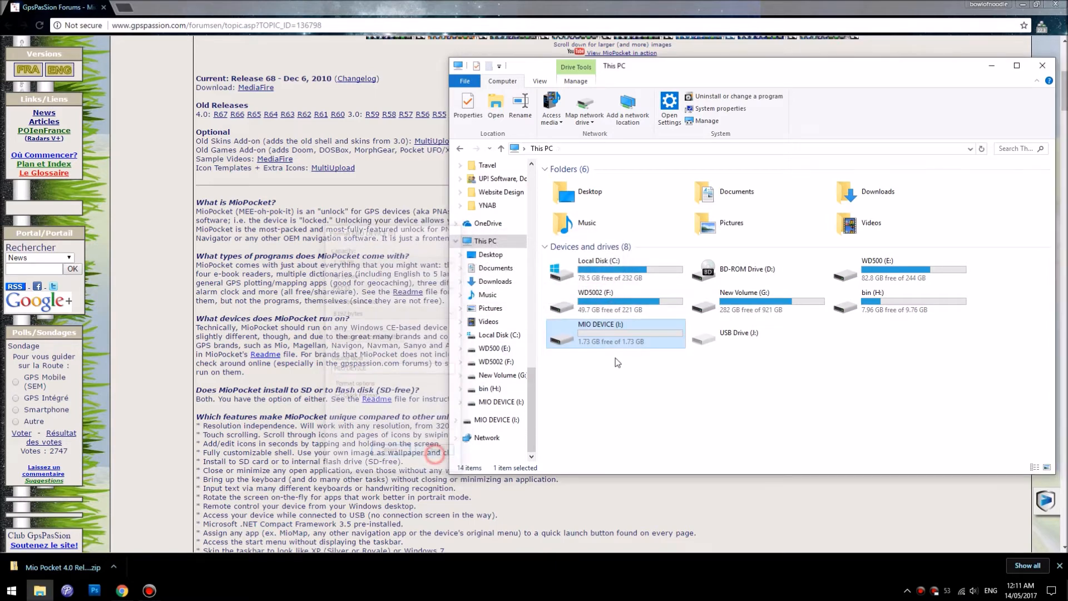
double_click(601, 323)
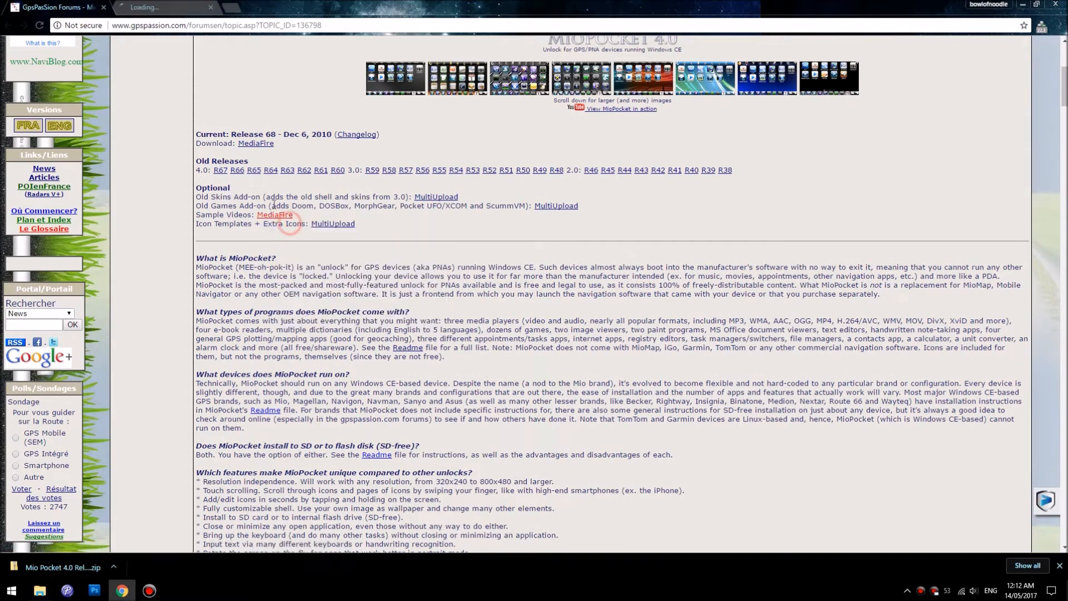
- Follow the MediaFire Sample Videos link and switch to the MioPocket Sample Videos tab
click(275, 215)
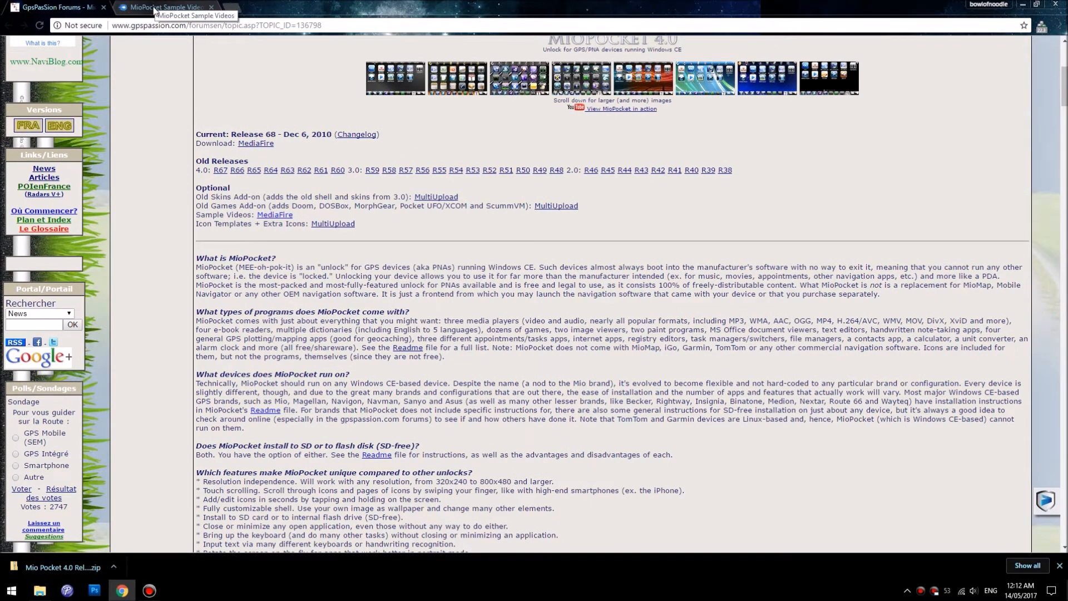
click(274, 218)
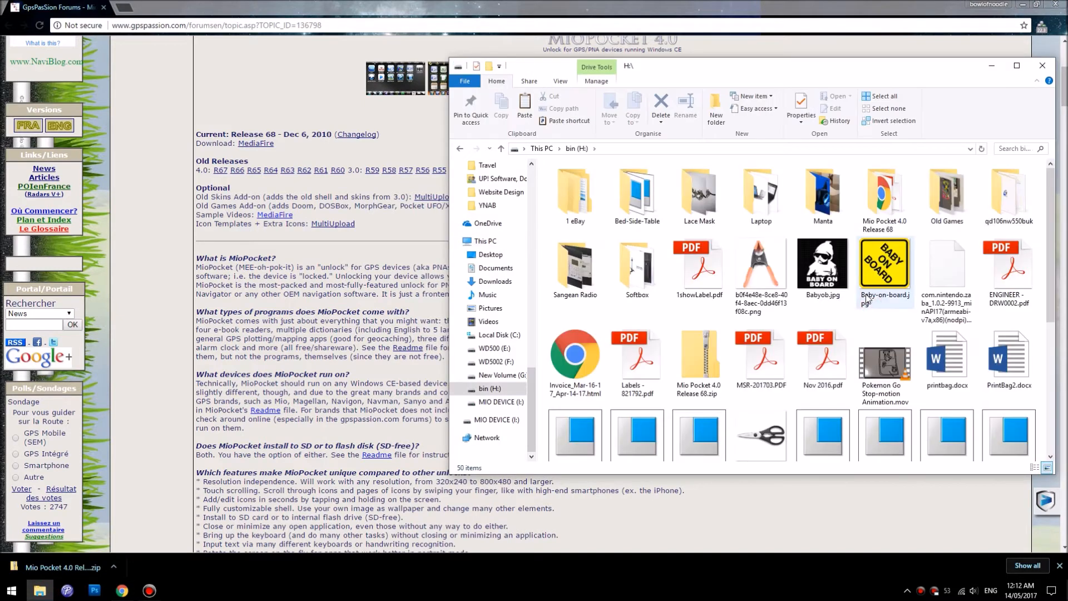
- Open the inner Mio Pocket 4.0 Release 68 folder and select Media, MioAutoRun.mscr and MortScript.exe
double_click(884, 195)
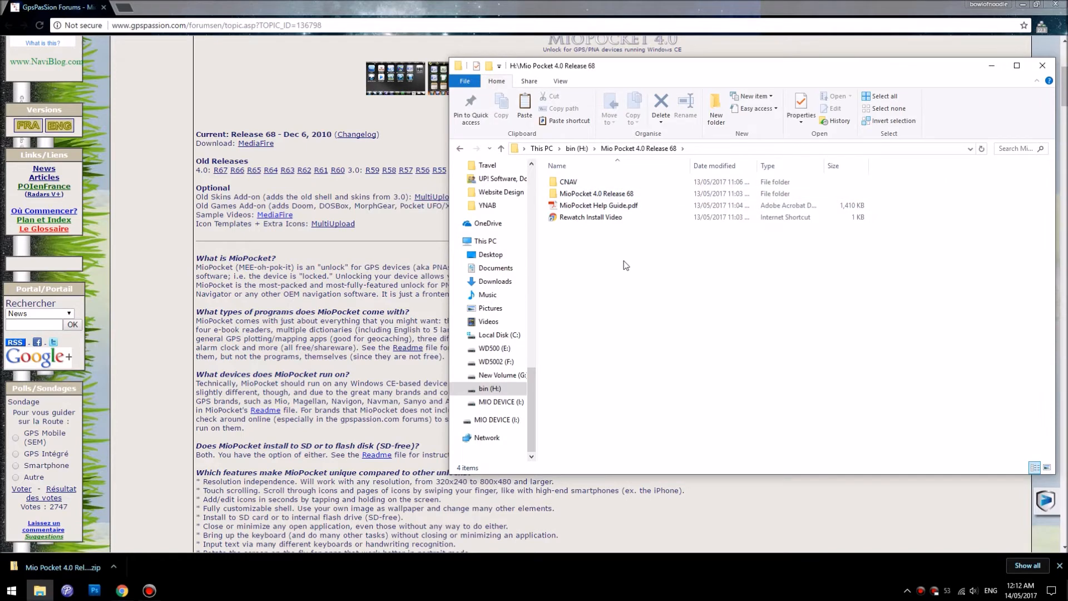
click(596, 194)
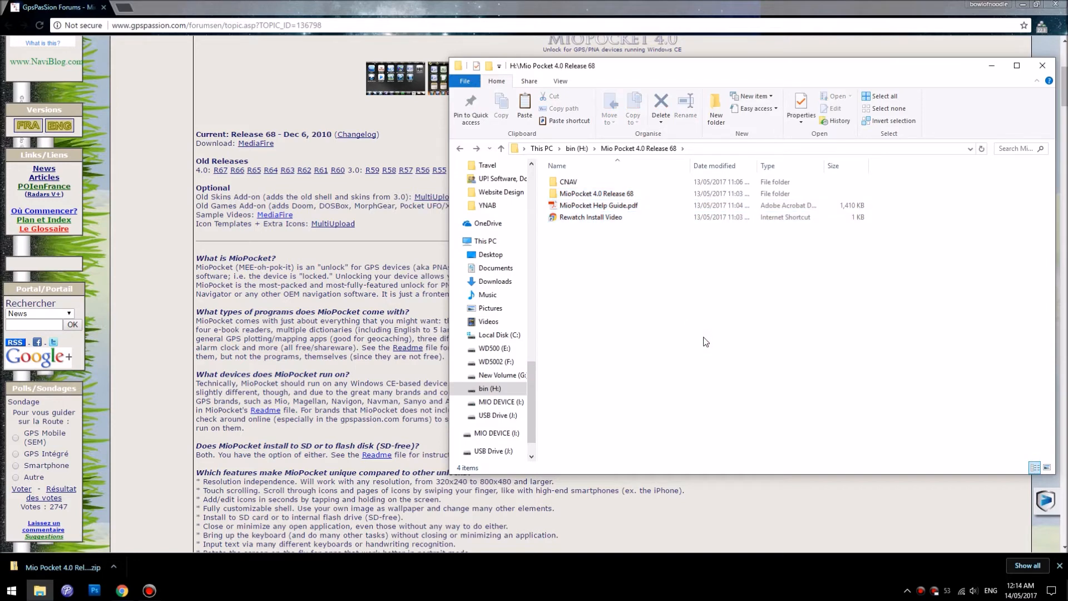
click(596, 193)
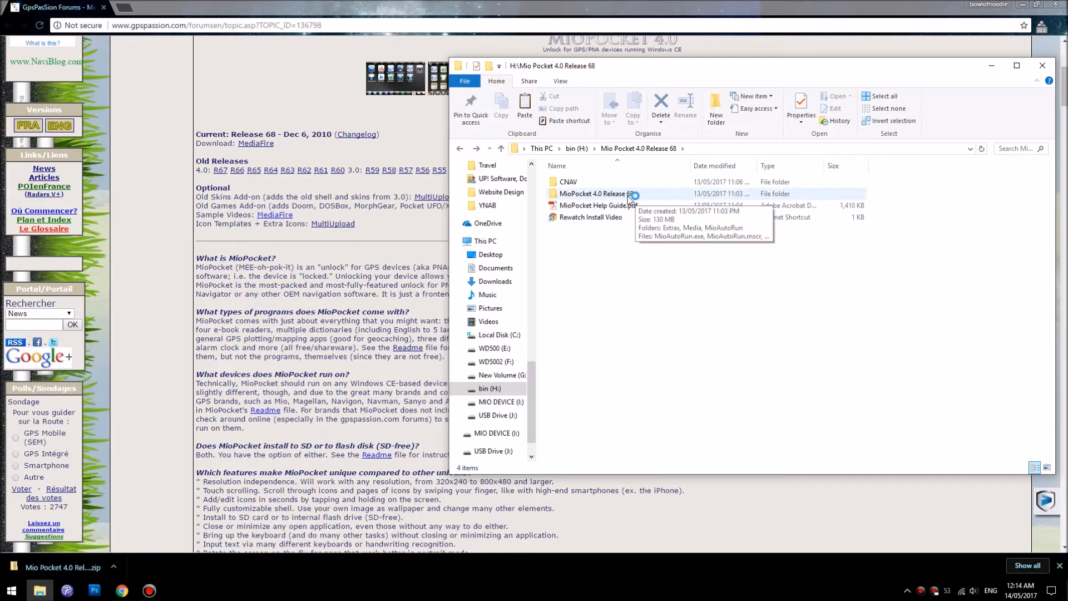
double_click(596, 193)
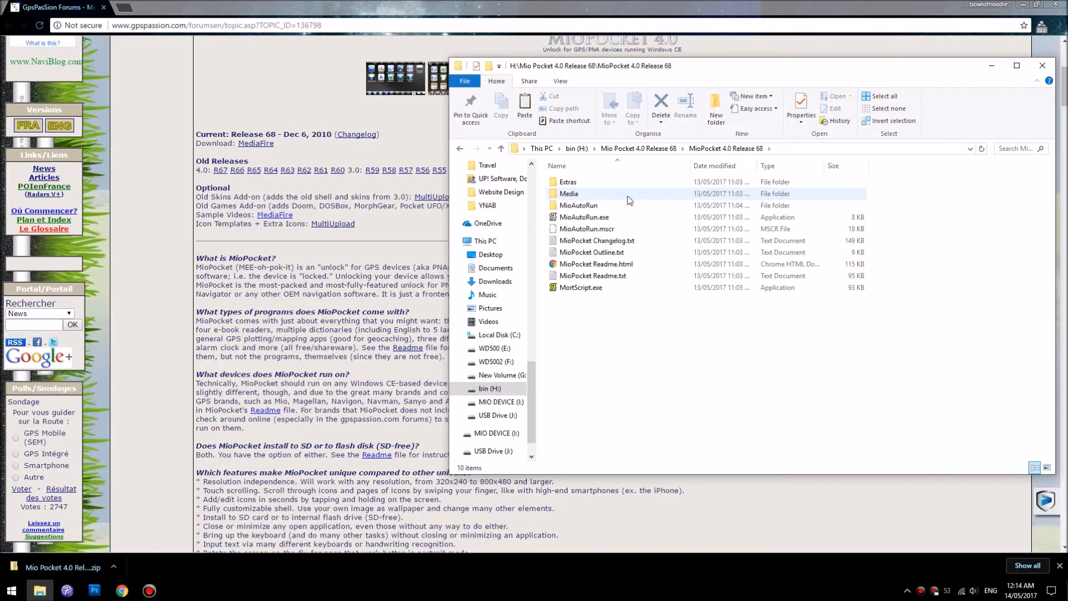
click(578, 205)
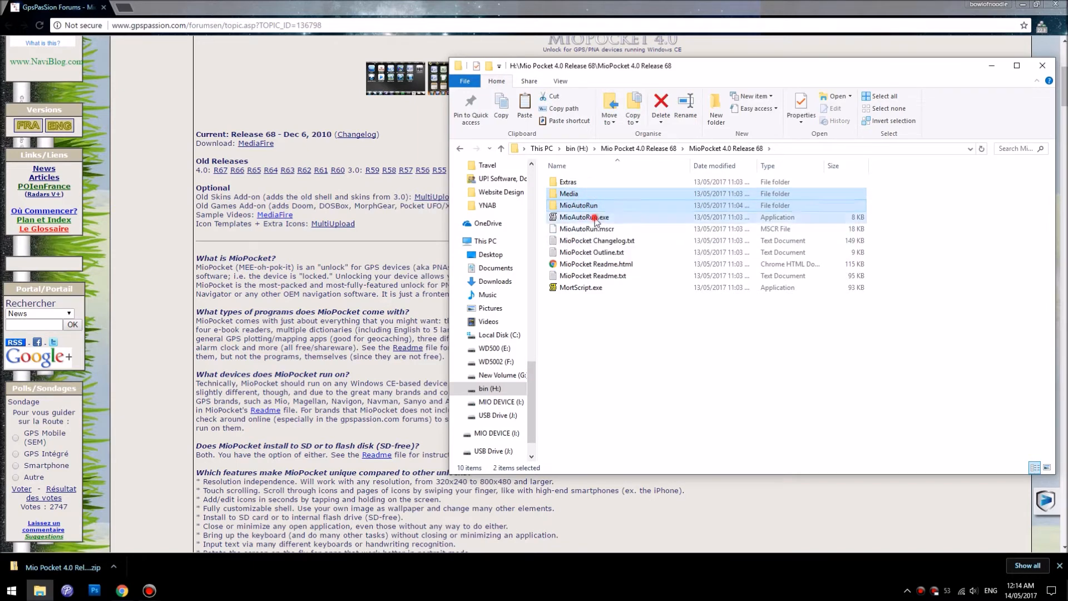
click(588, 228)
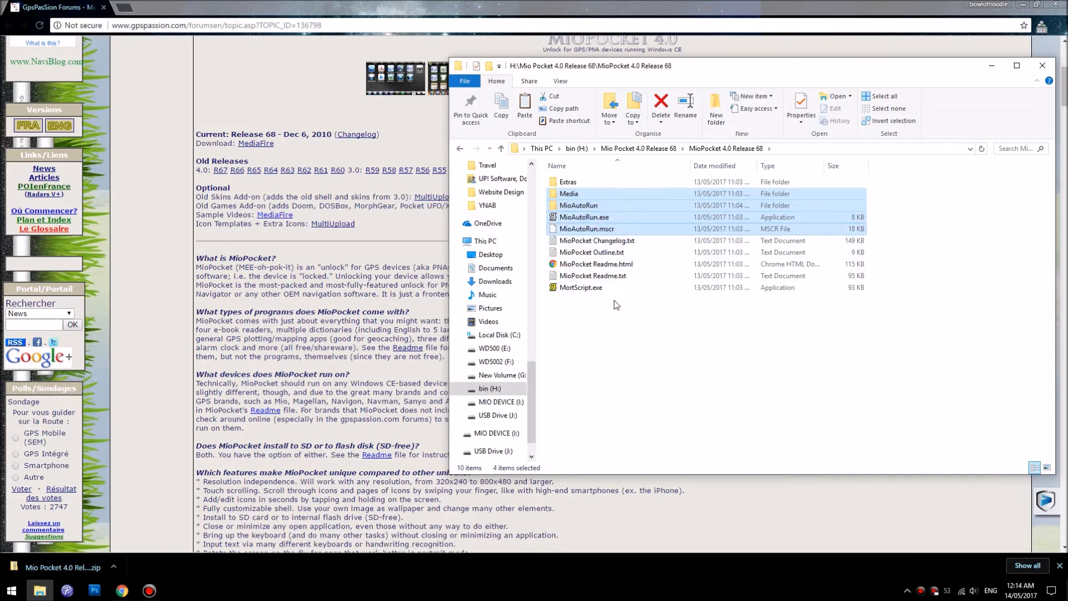
click(580, 287)
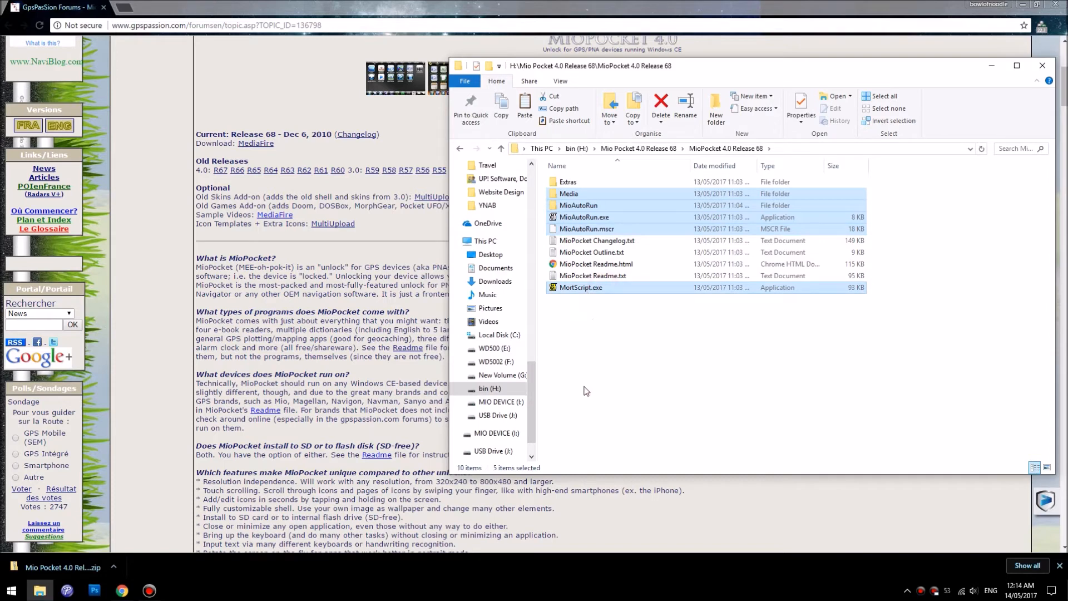
- Inspect the Media and MioAutoRun folders on USB Drive (J:), then return to bin (H:)
click(497, 416)
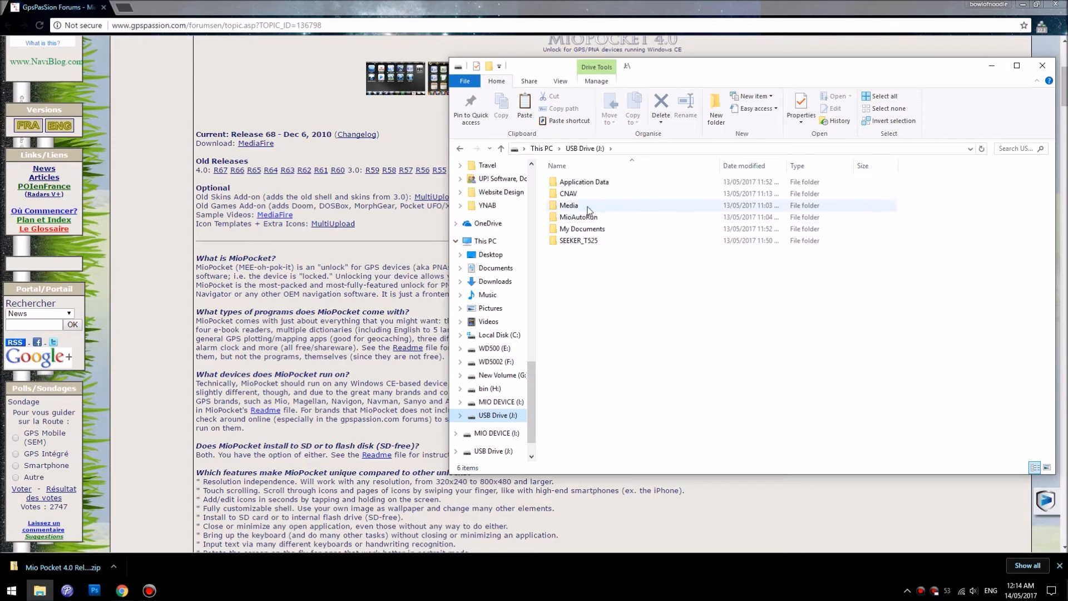
click(569, 206)
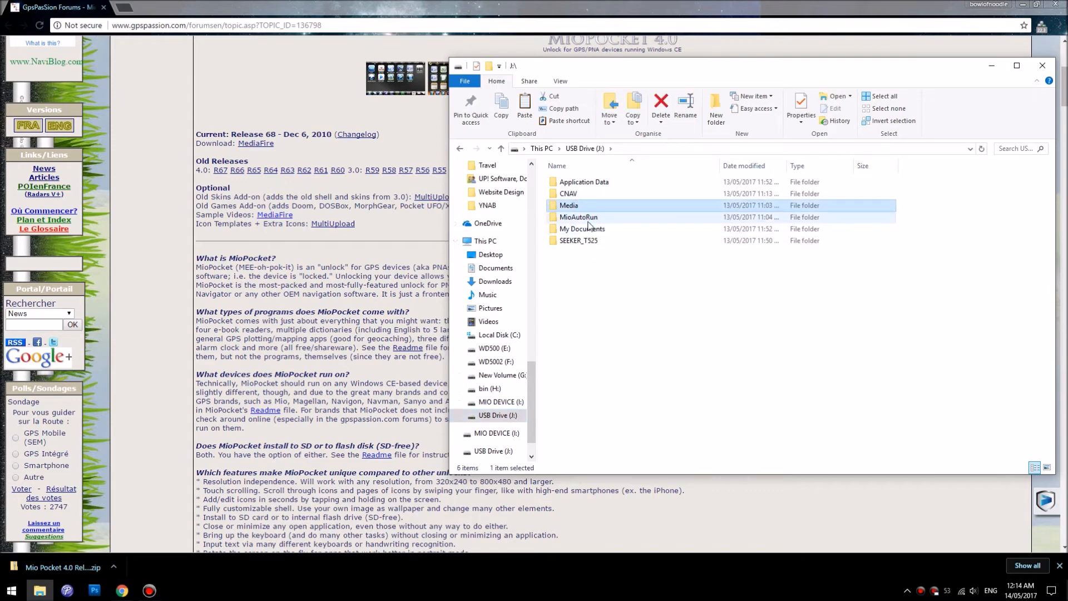
mouse_move(590, 224)
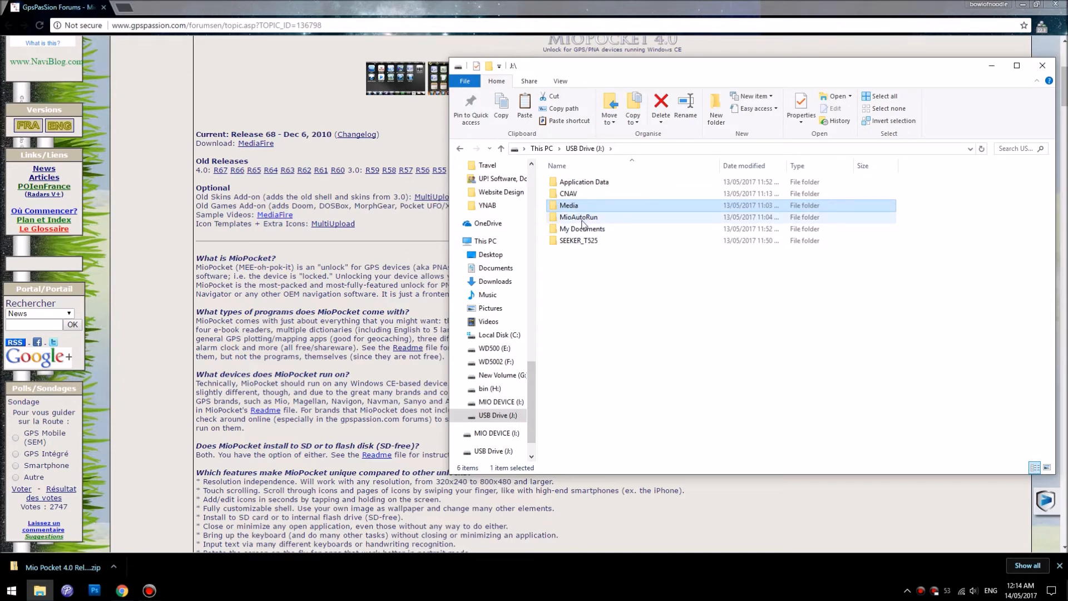
click(577, 217)
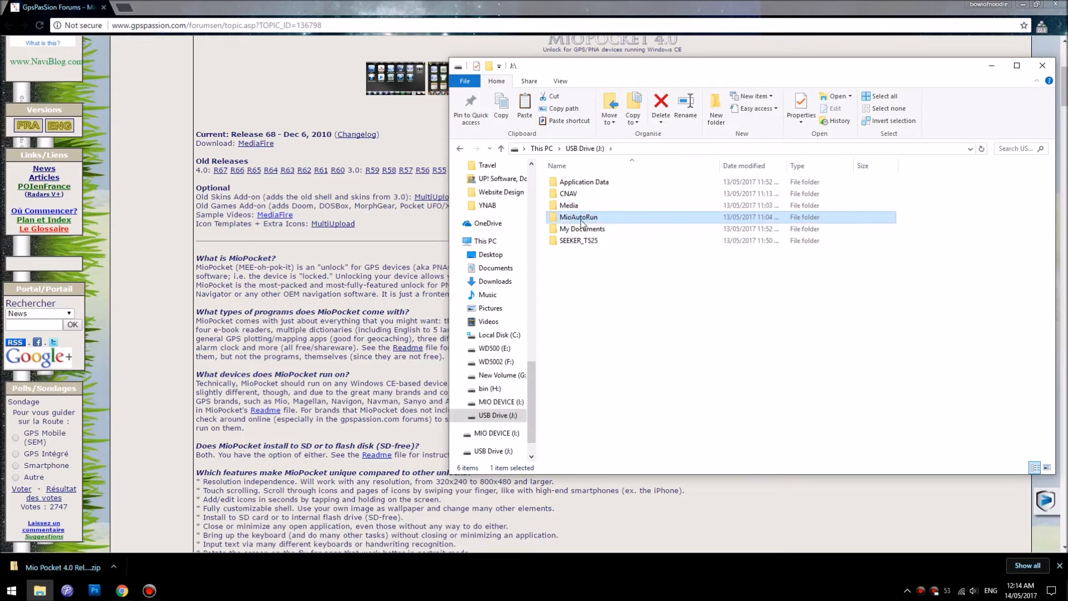
mouse_move(578, 216)
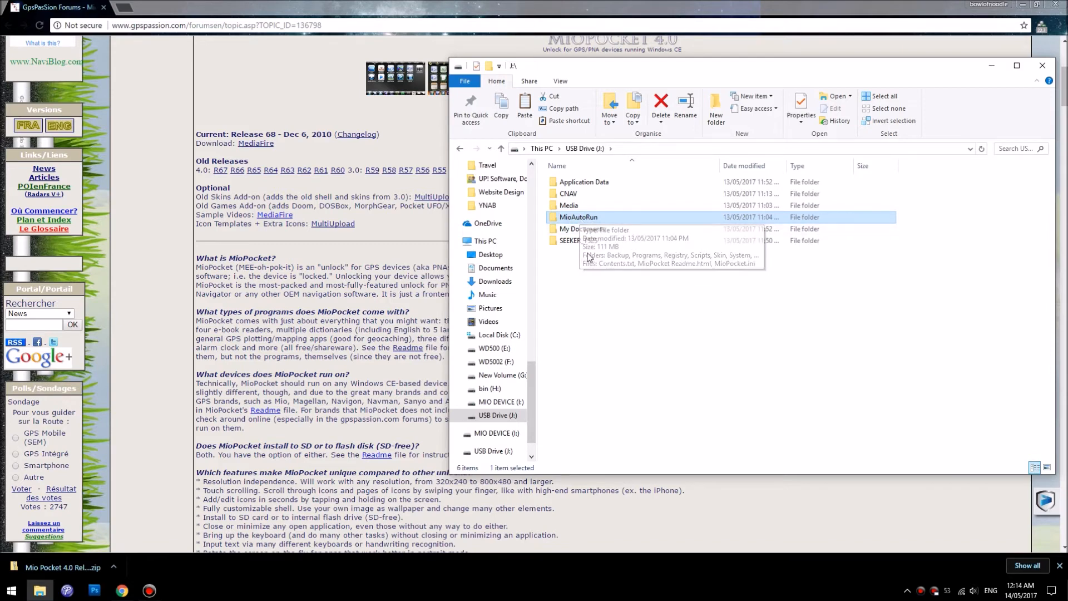
double_click(570, 240)
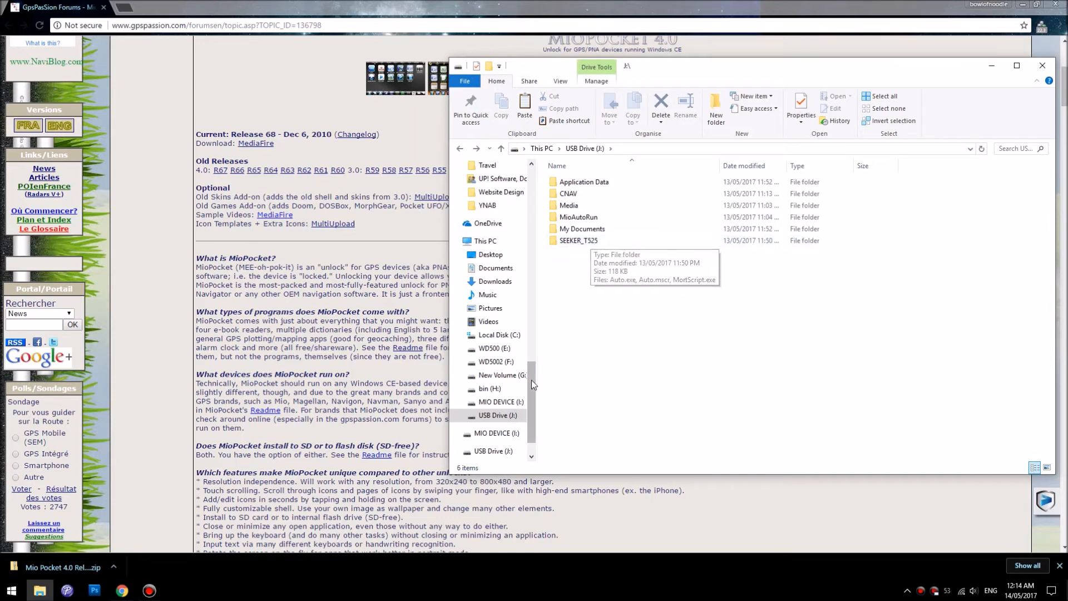
scroll(down, 3)
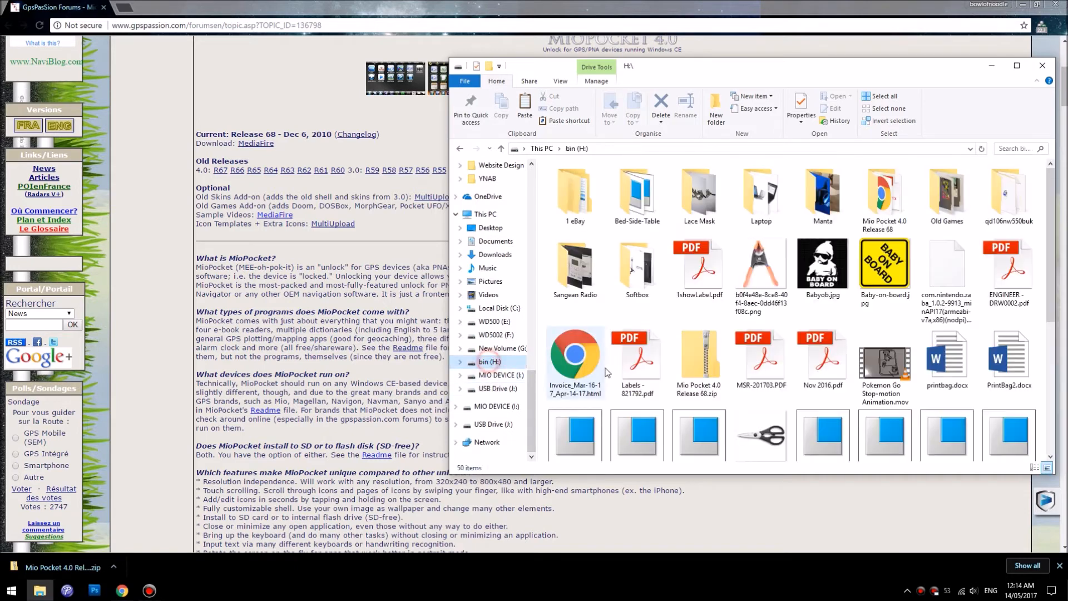
- Open Source.txt from the Navman Backup folder on New Volume (G:) in Notepad
click(884, 197)
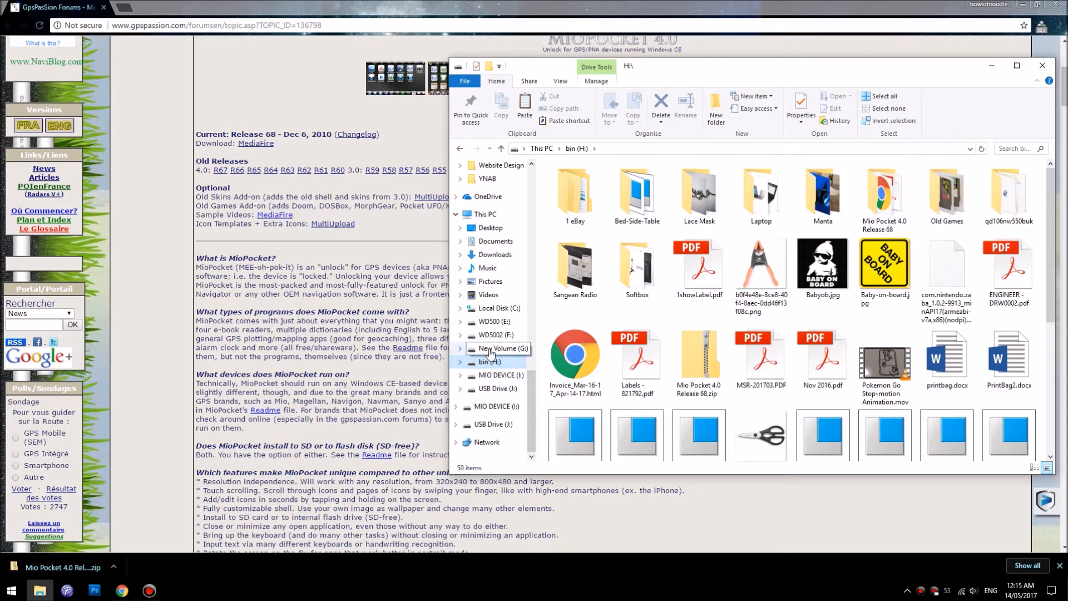
click(502, 348)
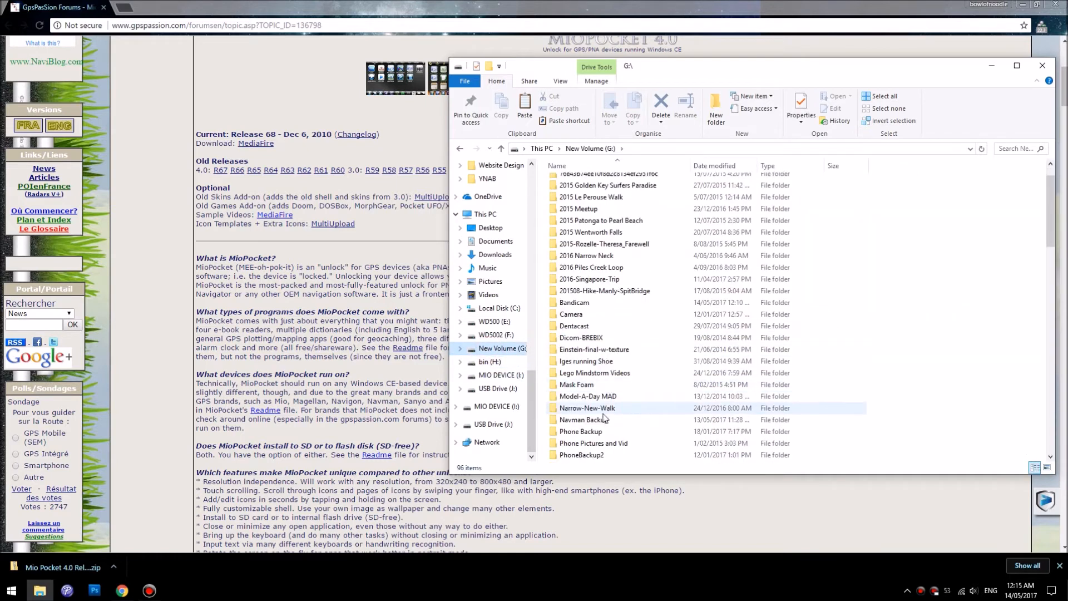
click(583, 419)
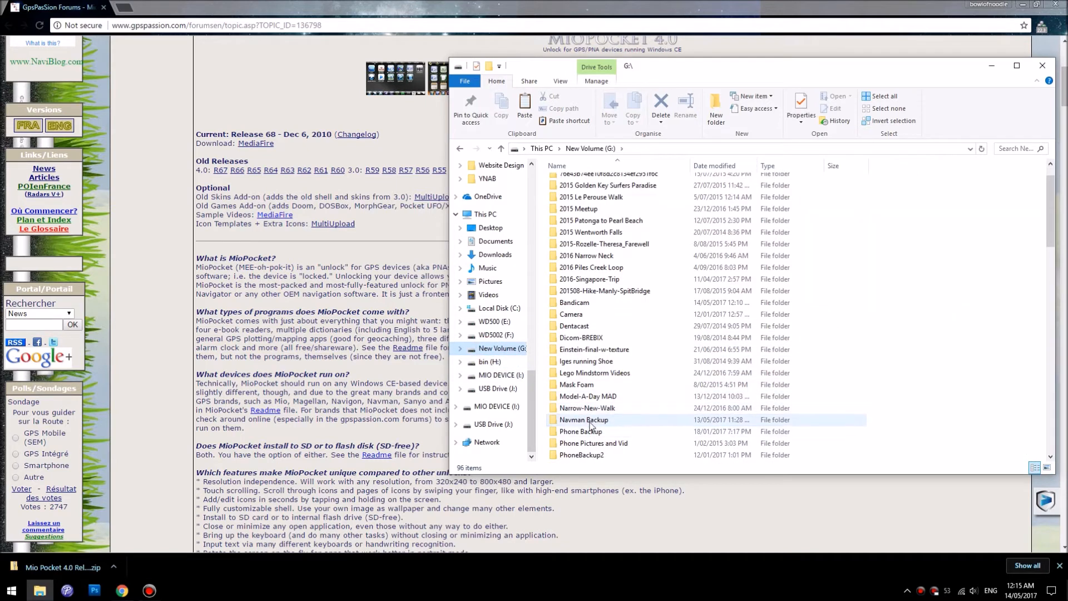
double_click(583, 419)
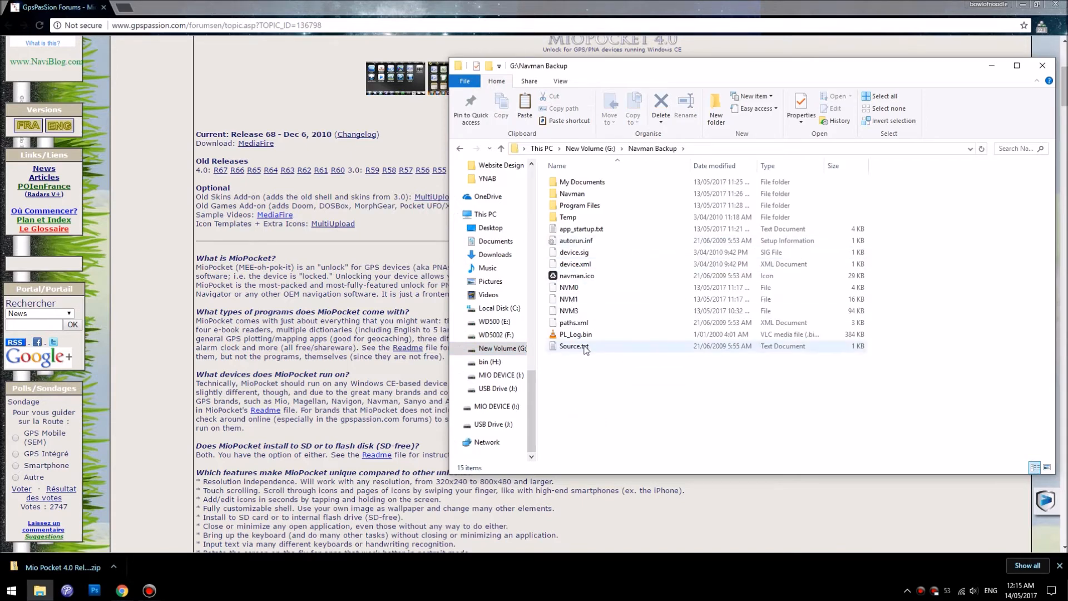
click(574, 346)
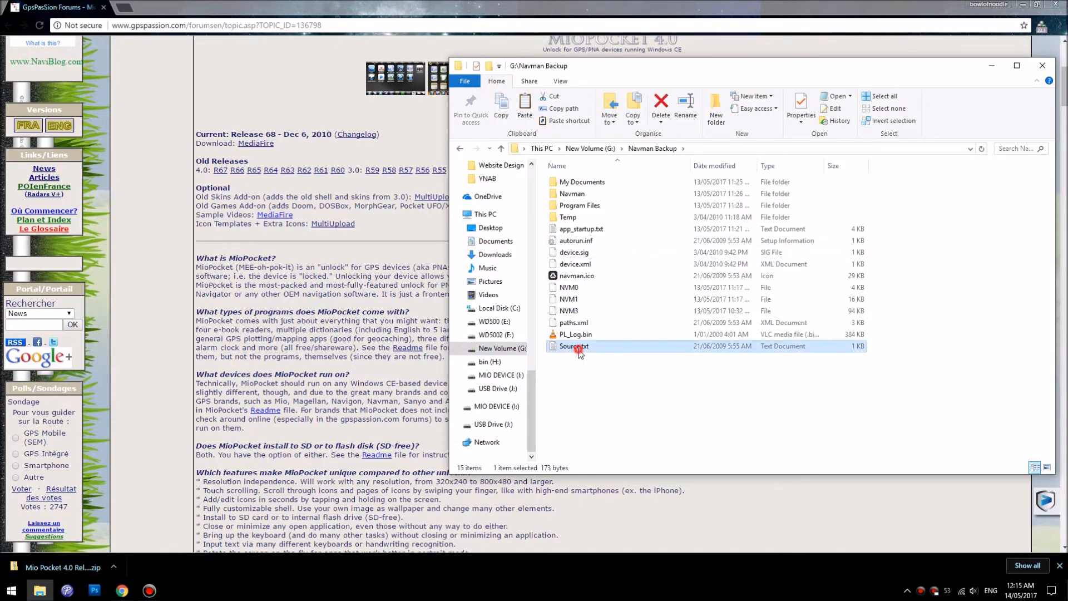
double_click(573, 346)
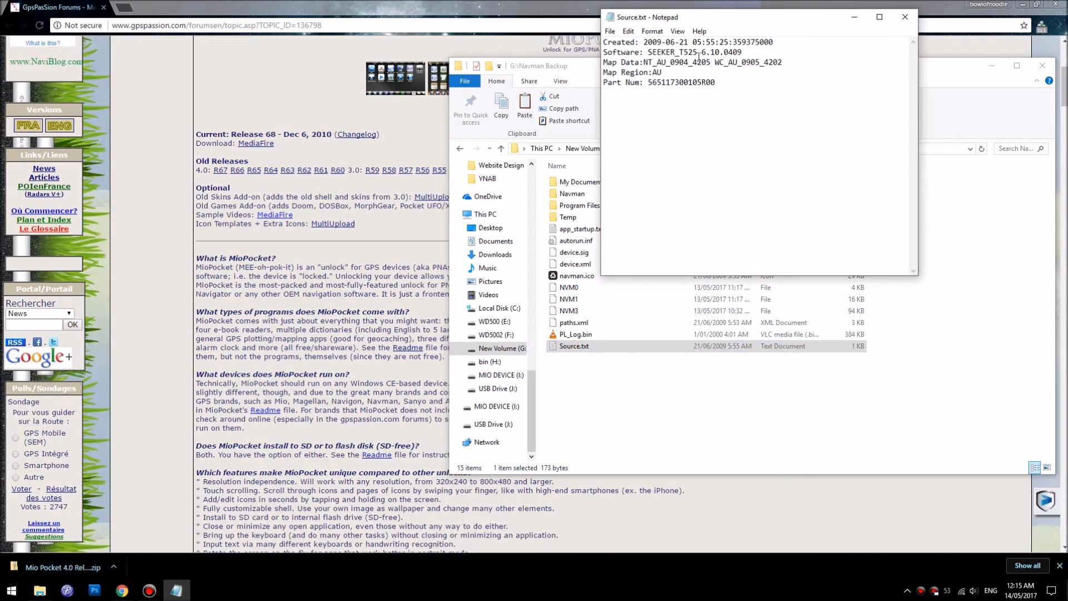
- Copy the name SEEKER_T525 from Source.txt and show USB Drive (J:) in Explorer
drag(661, 52, 702, 52)
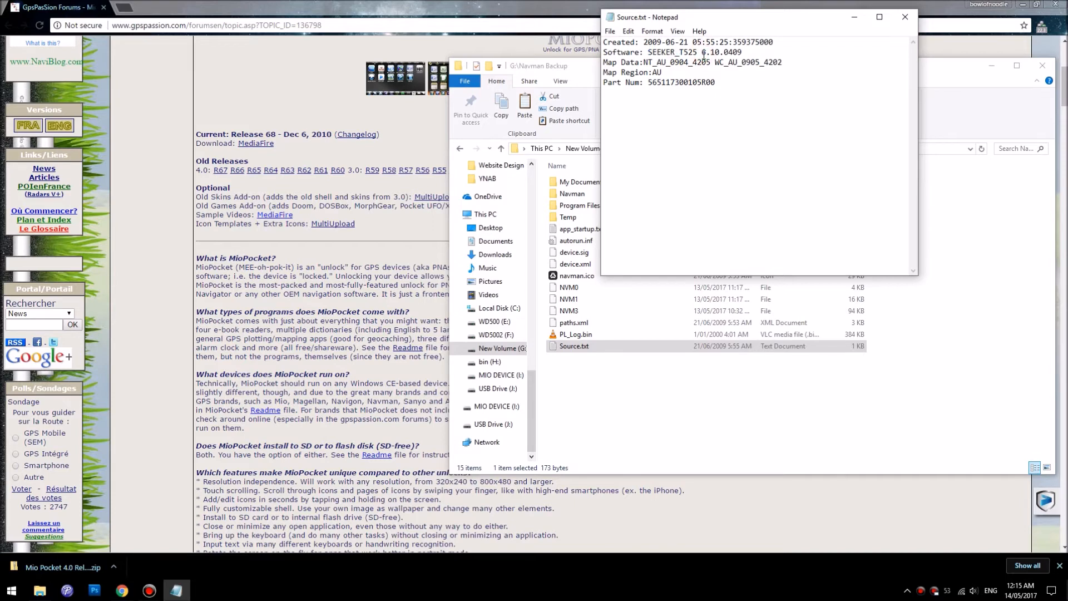
double_click(657, 52)
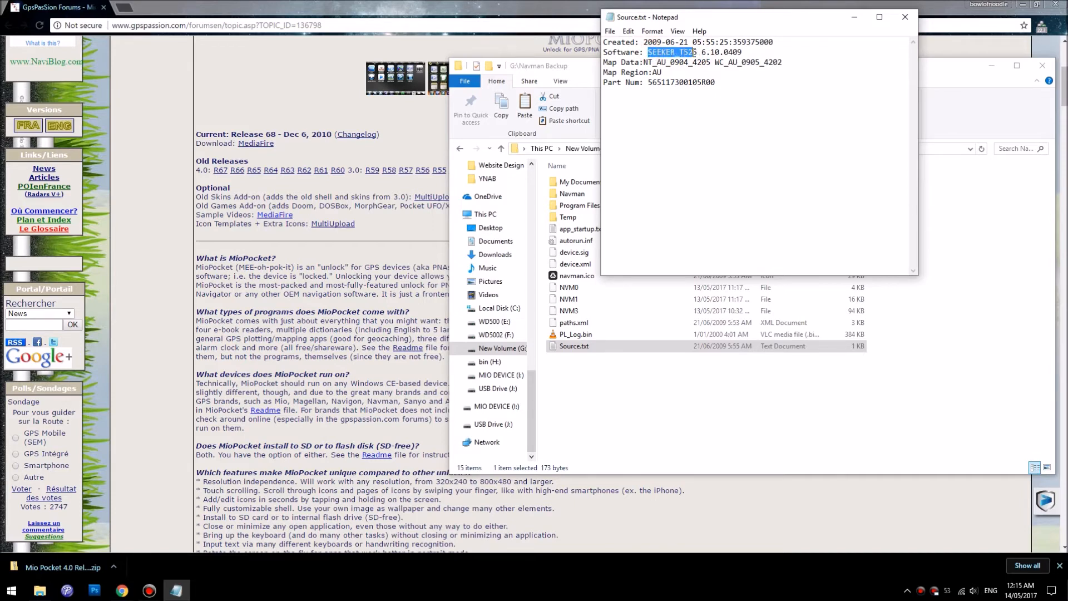
right_click(688, 53)
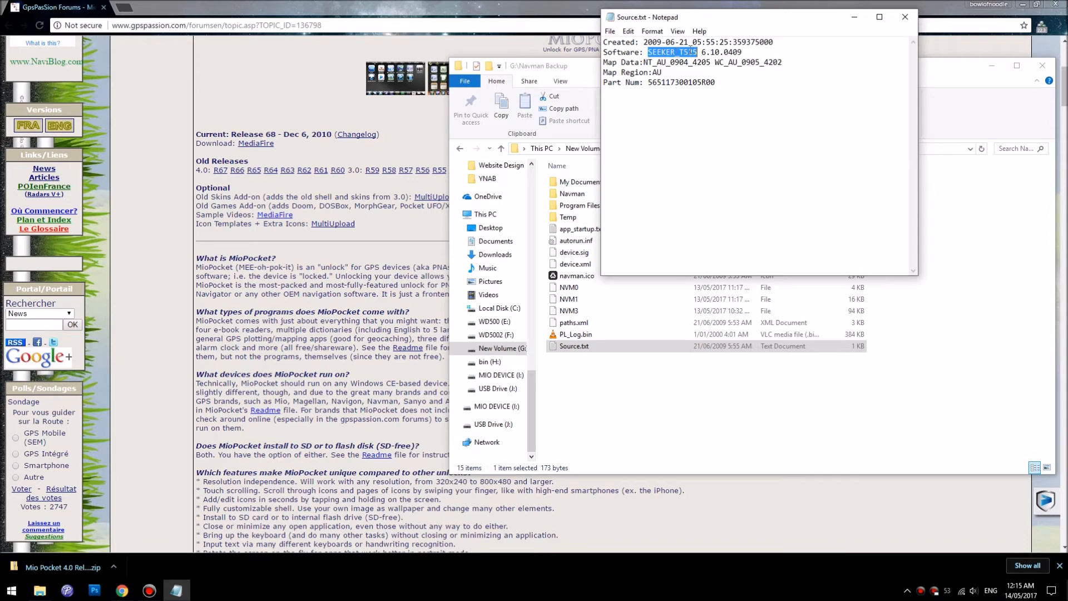
drag(750, 18, 746, 33)
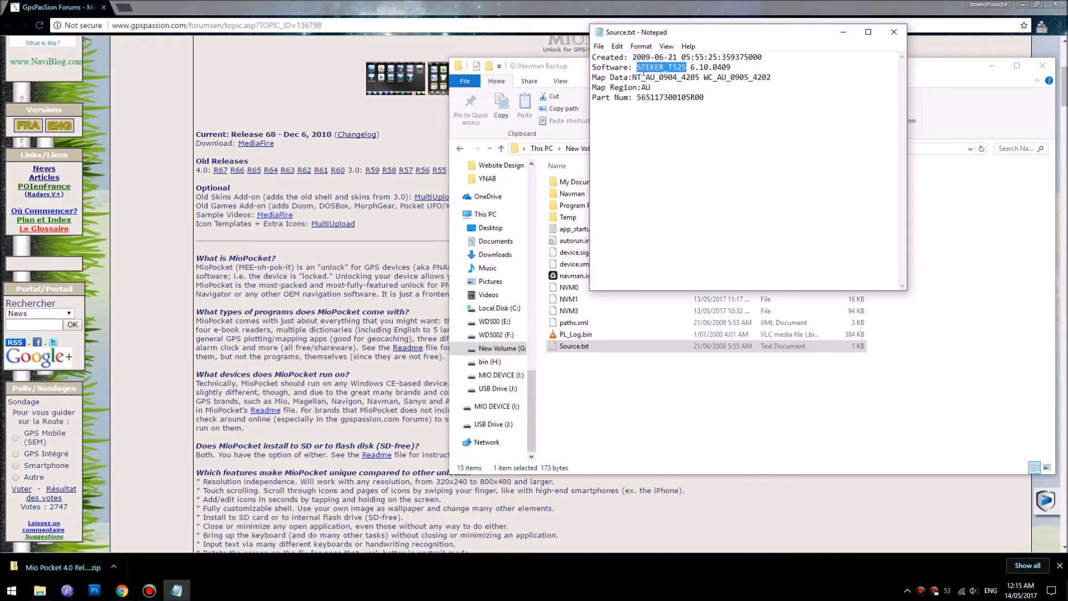
click(495, 424)
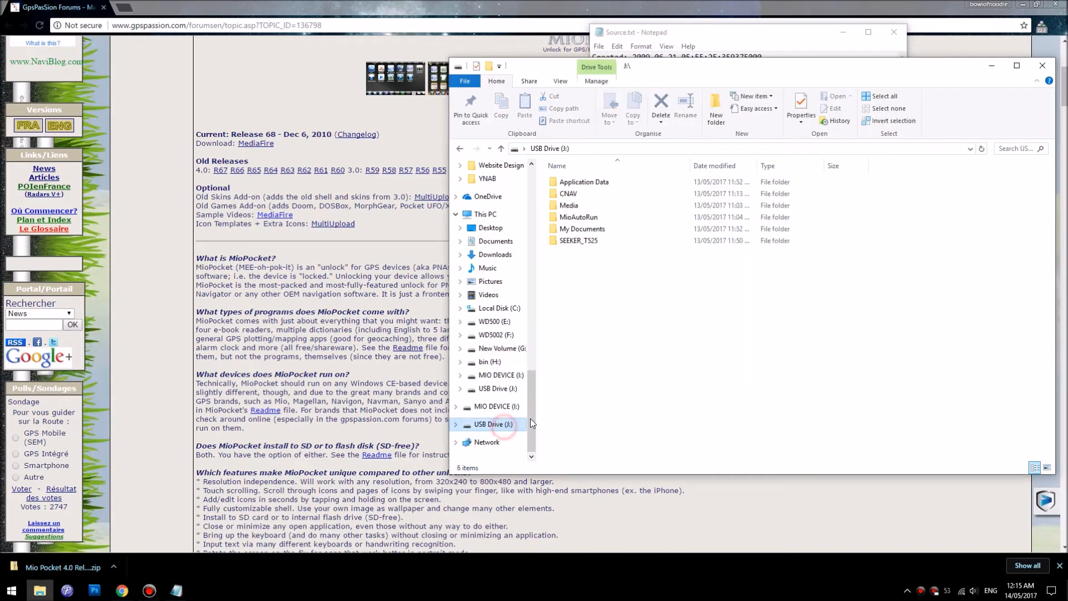
click(578, 241)
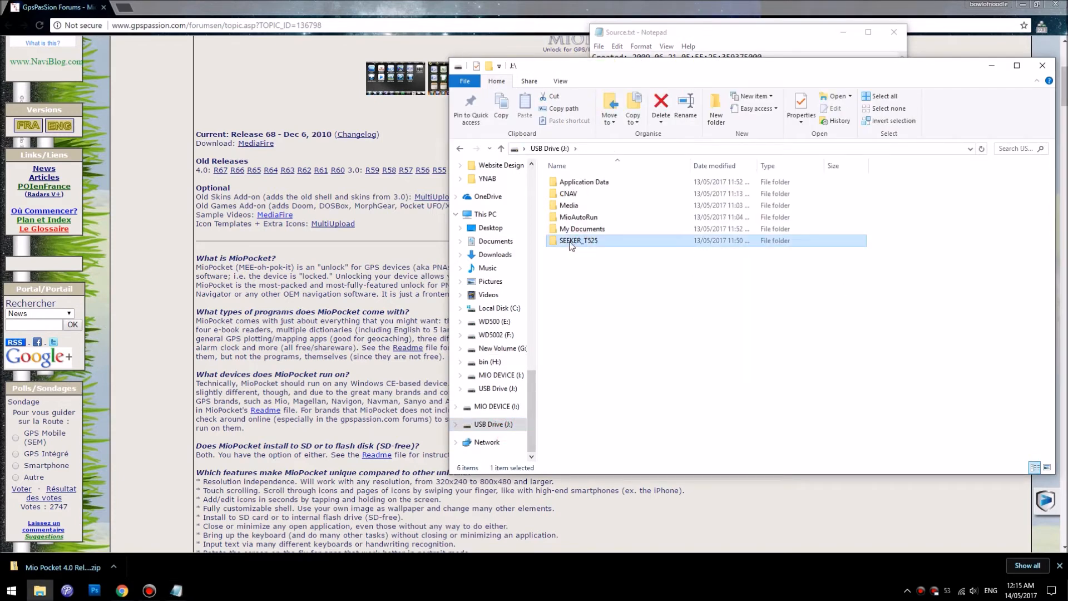
mouse_move(579, 240)
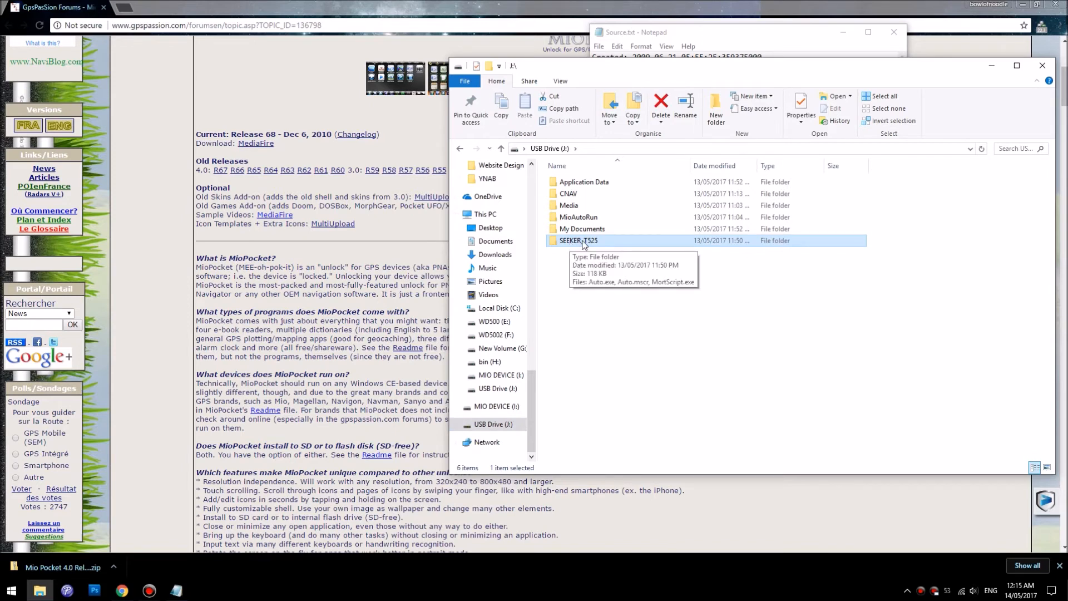
mouse_move(588, 244)
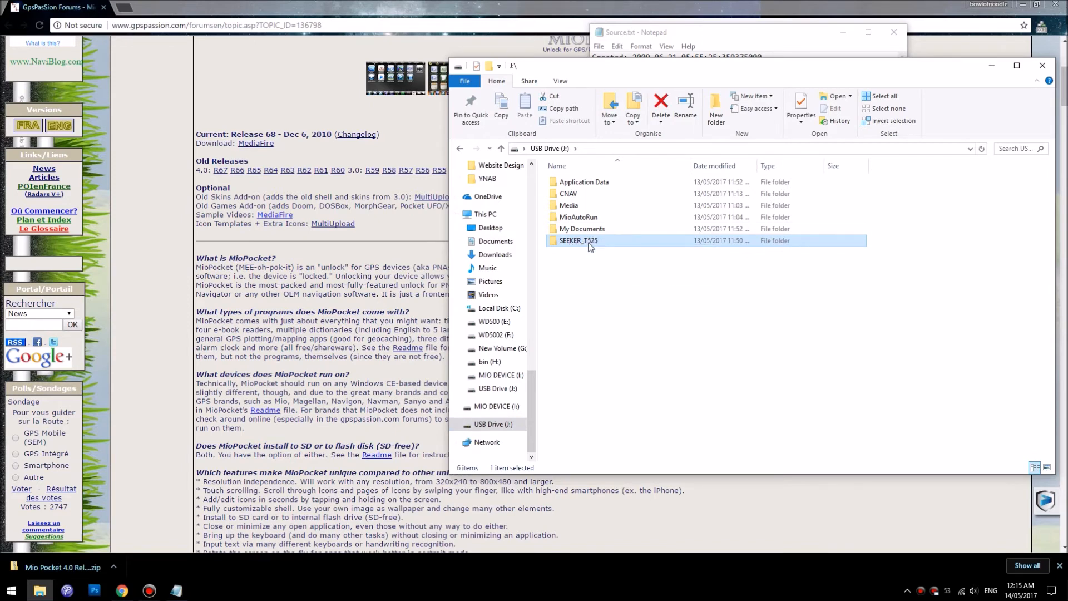
mouse_move(589, 243)
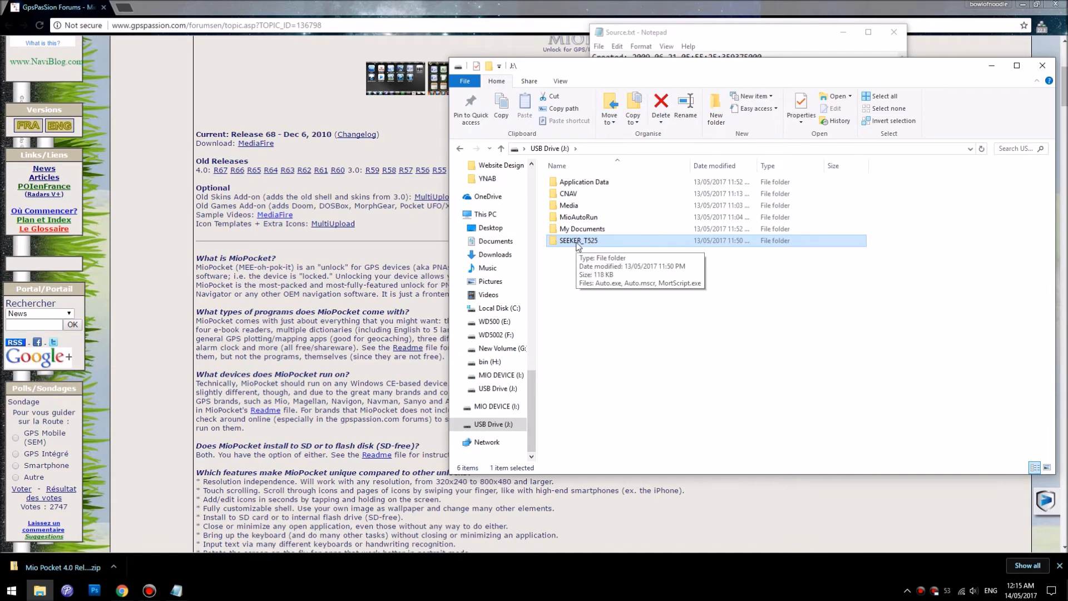
double_click(579, 240)
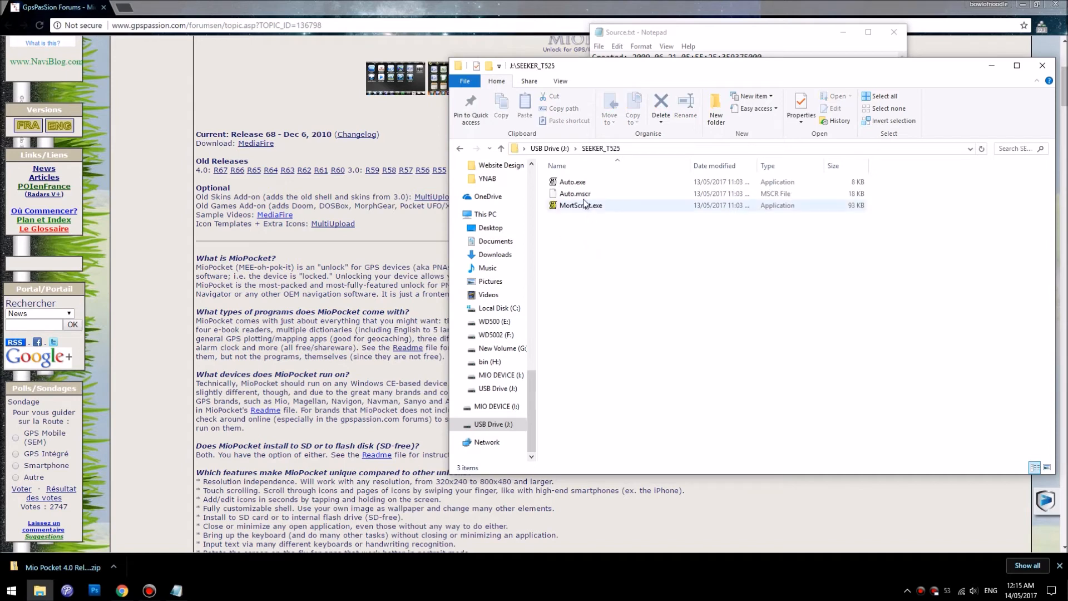
click(572, 181)
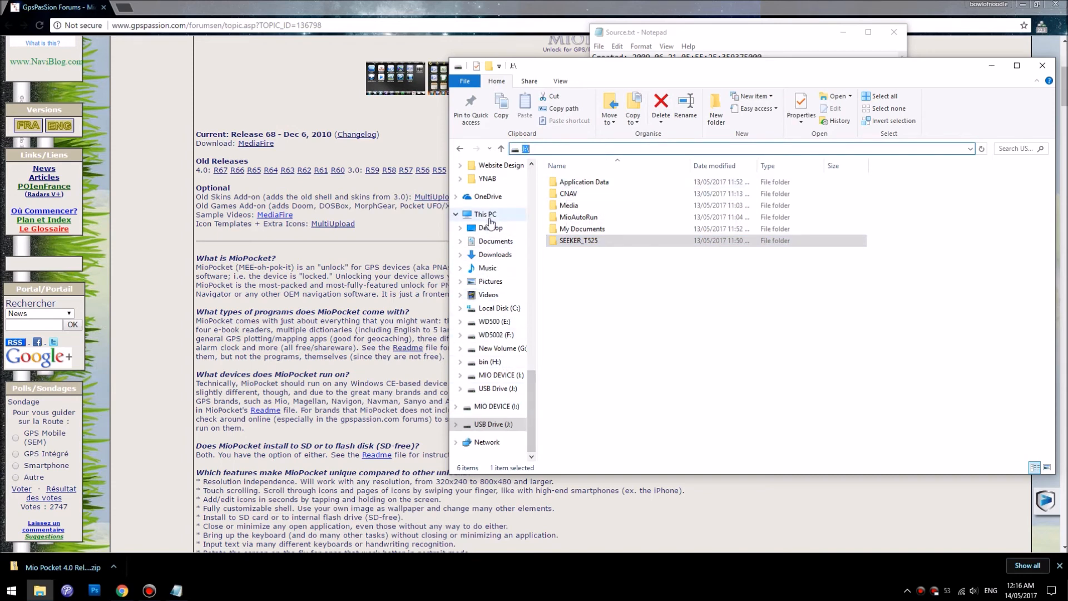
- Eject the MIO DEVICE drive from its right-click menu
right_click(756, 331)
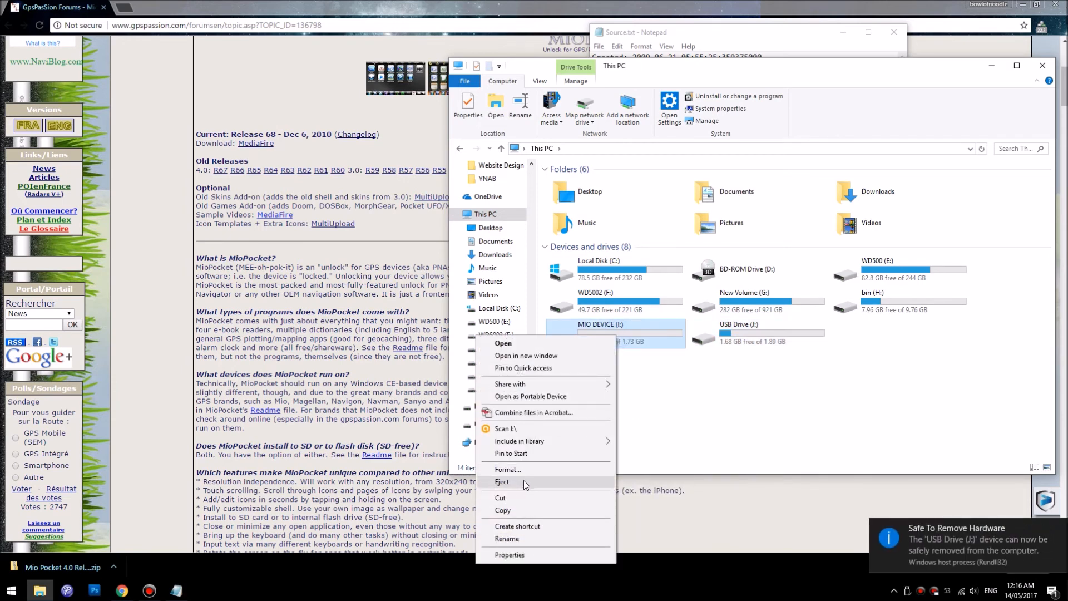
click(501, 481)
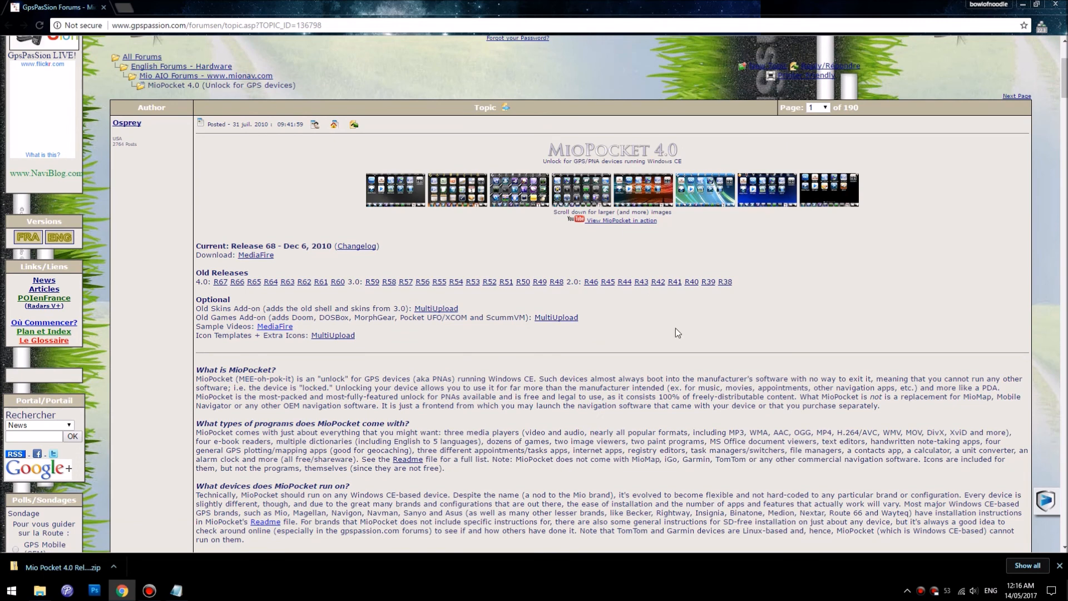
mouse_move(701, 336)
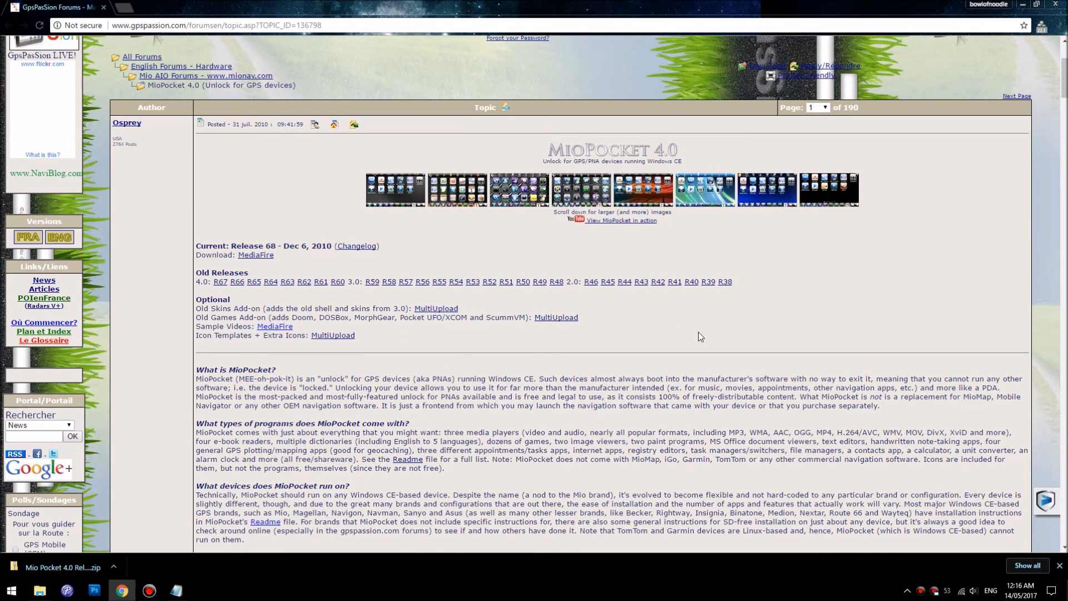